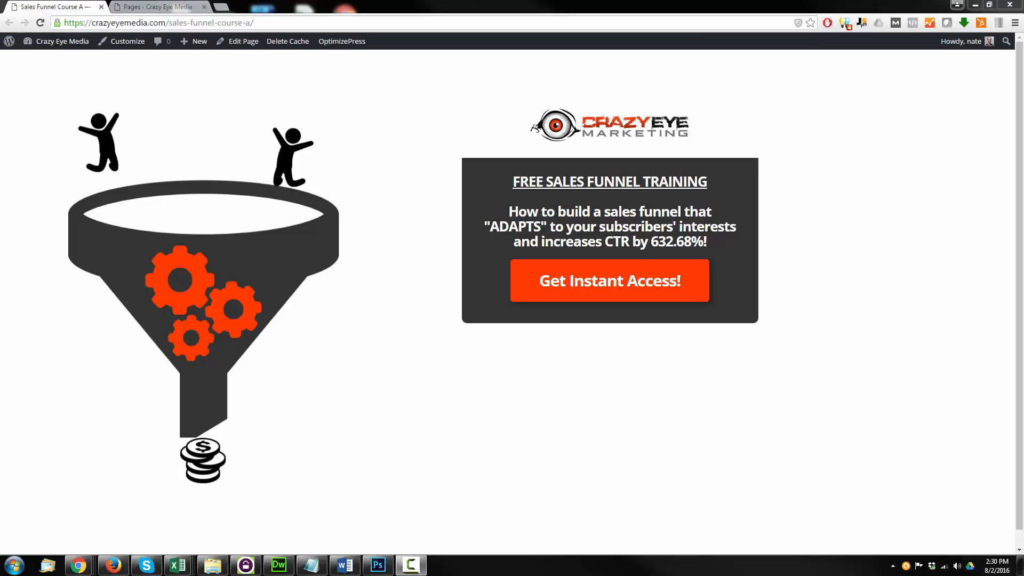
mouse_move(701, 226)
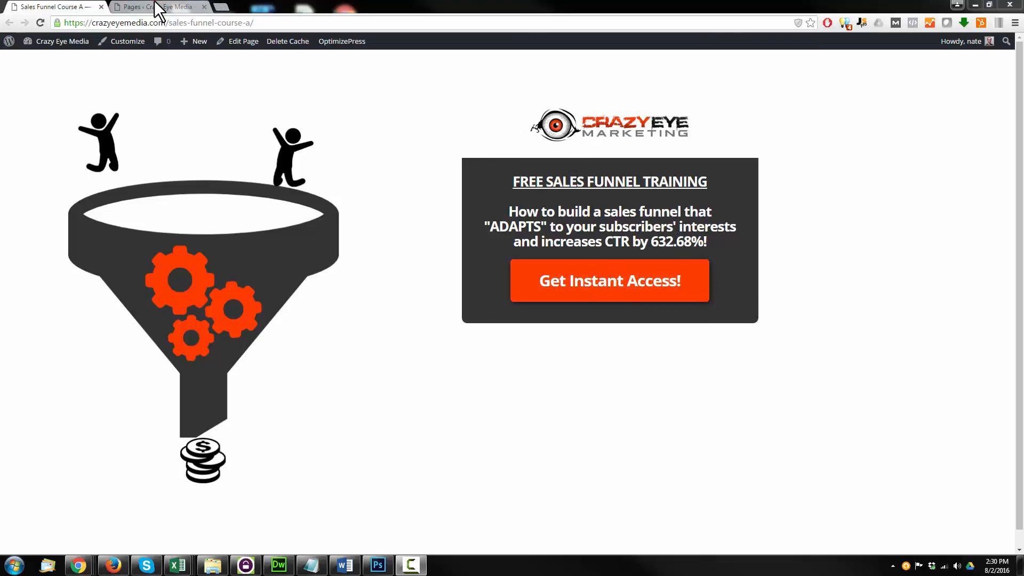
Start a new OptimizePress page from a Blank Page template named Sales Funnel Course B
click(160, 6)
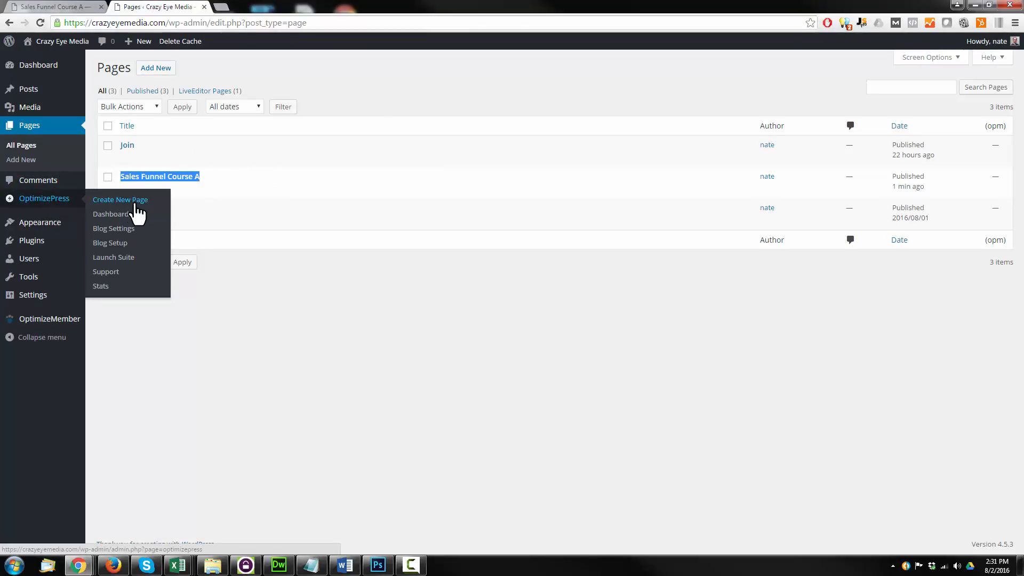
click(121, 200)
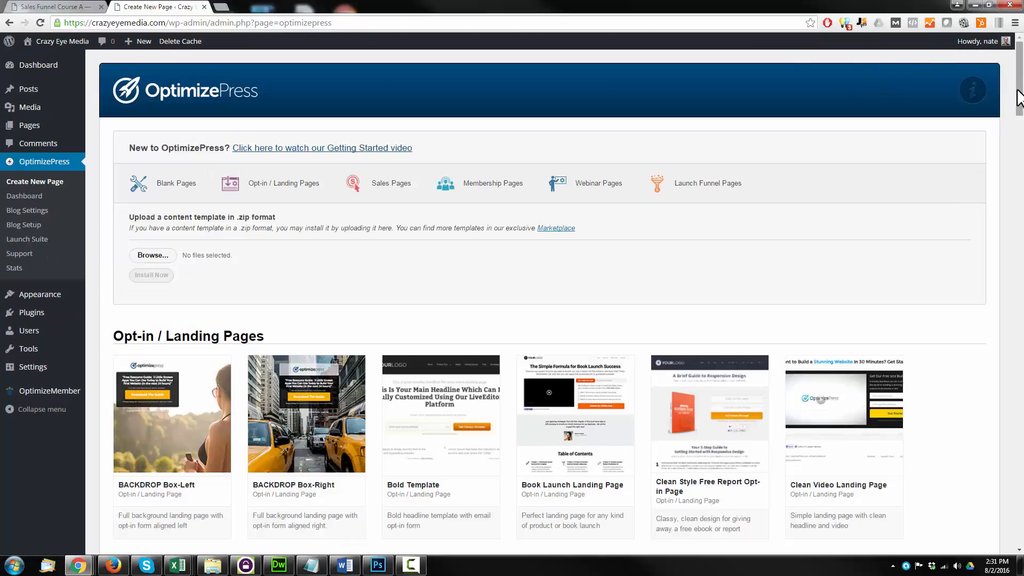
scroll(down, 3)
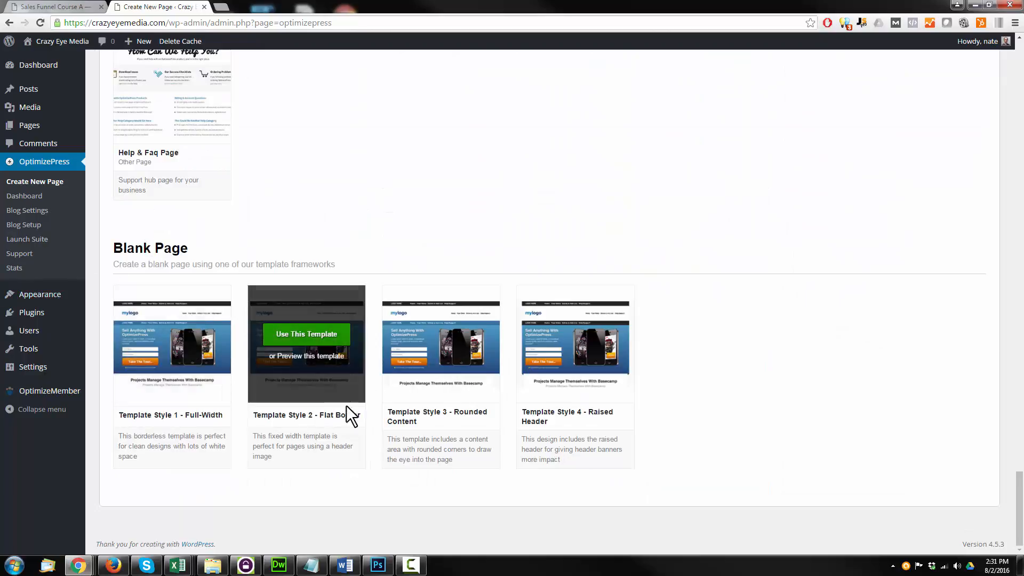
mouse_move(575, 344)
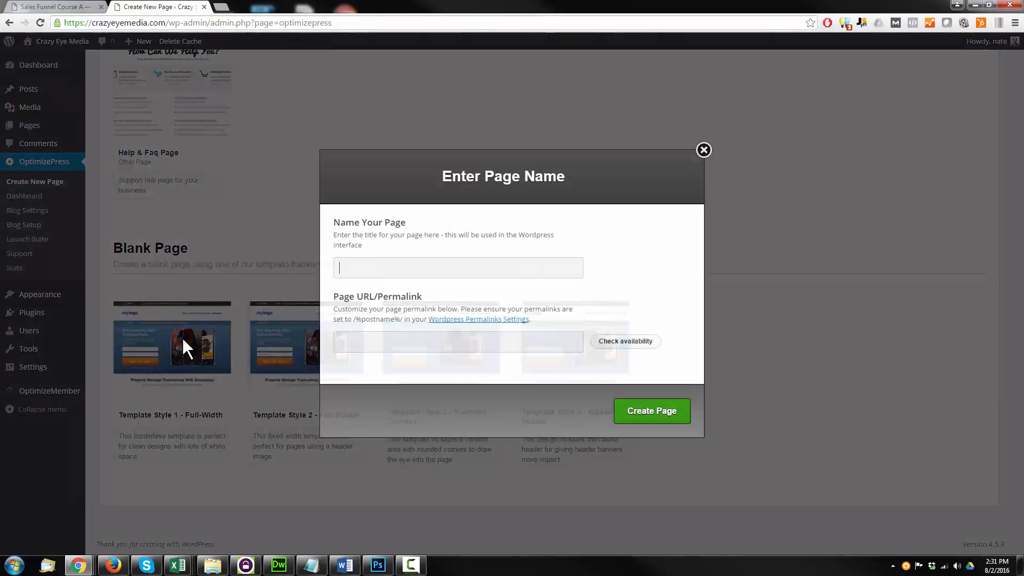
text(Sales Funnel Course A)
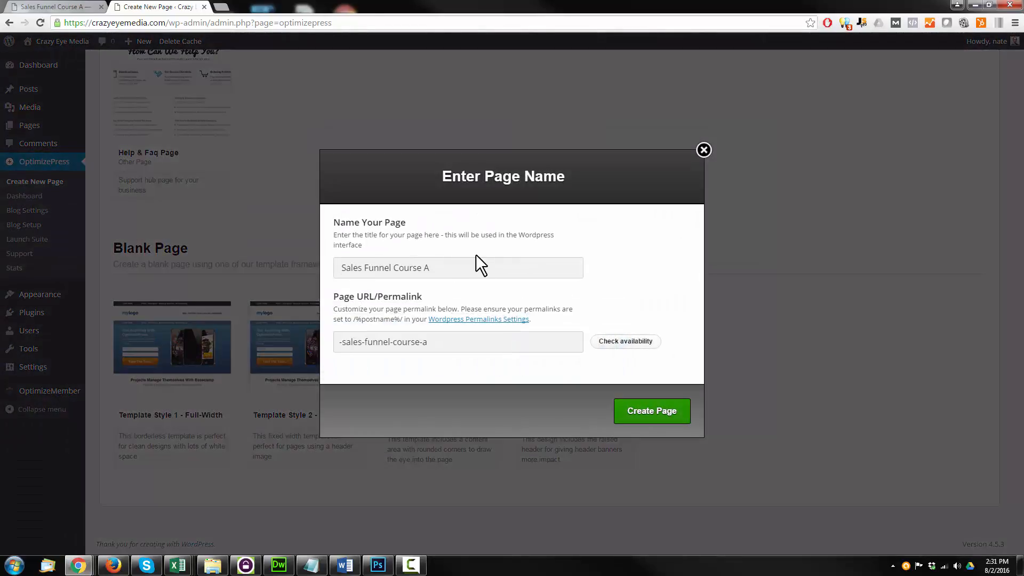
text(B)
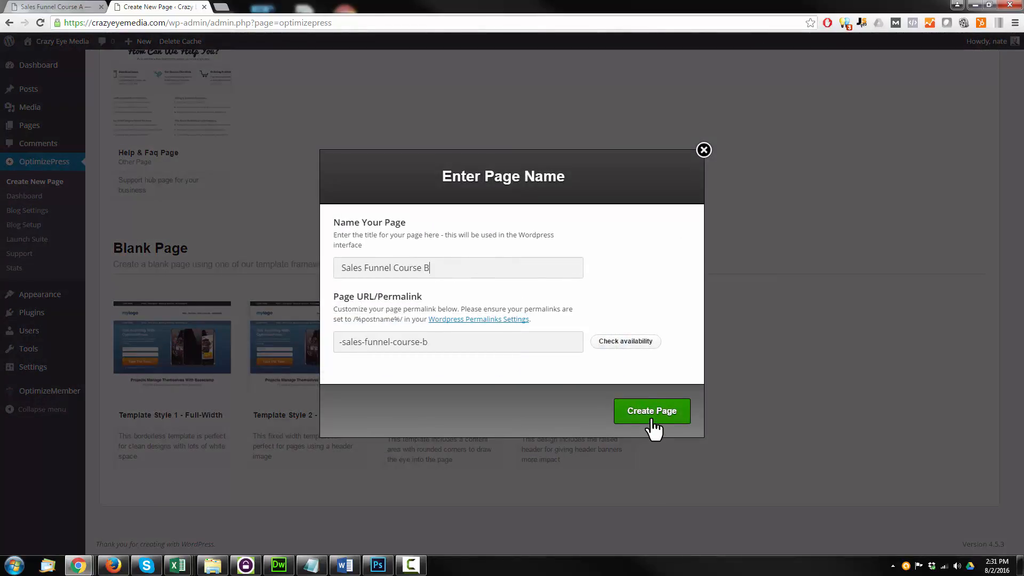
Create the Sales Funnel Course B page so it opens in LiveEditor
click(651, 411)
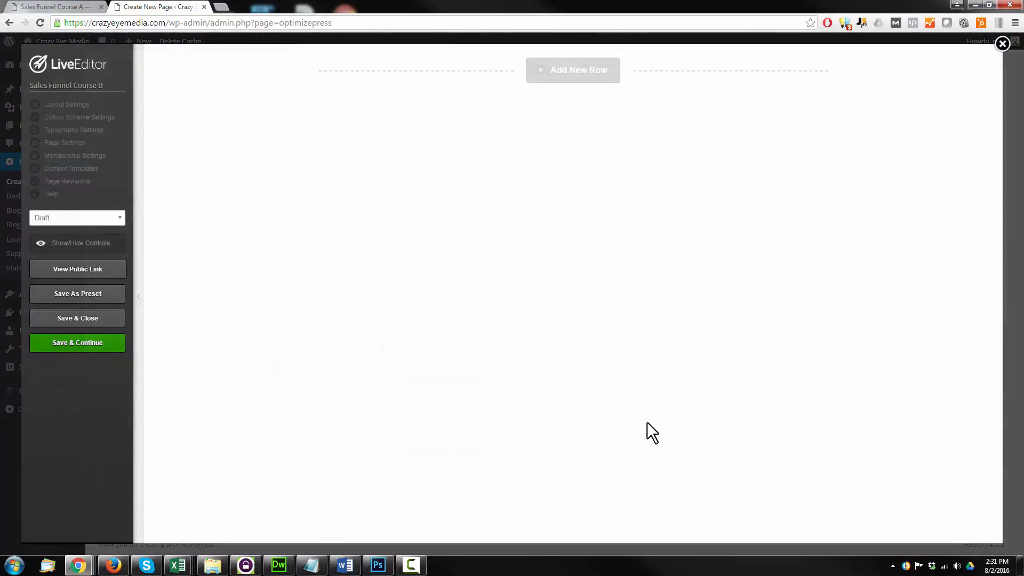
mouse_move(562, 237)
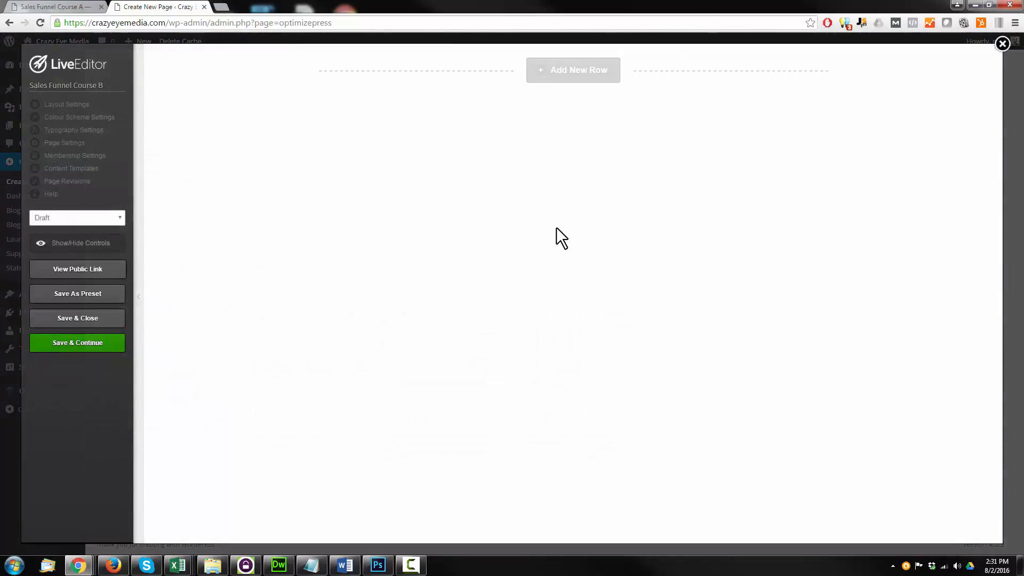
mouse_move(570, 184)
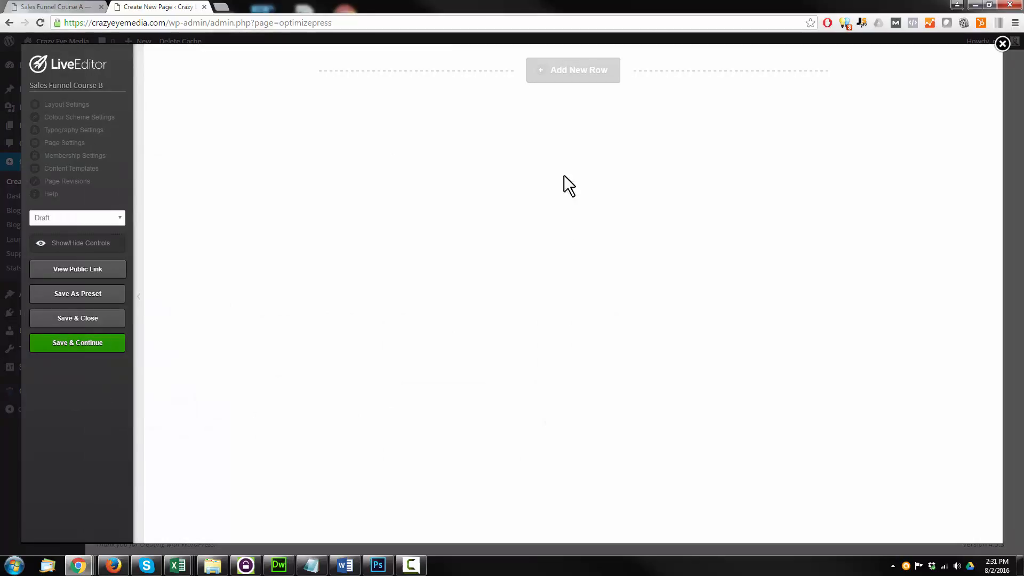
mouse_move(553, 168)
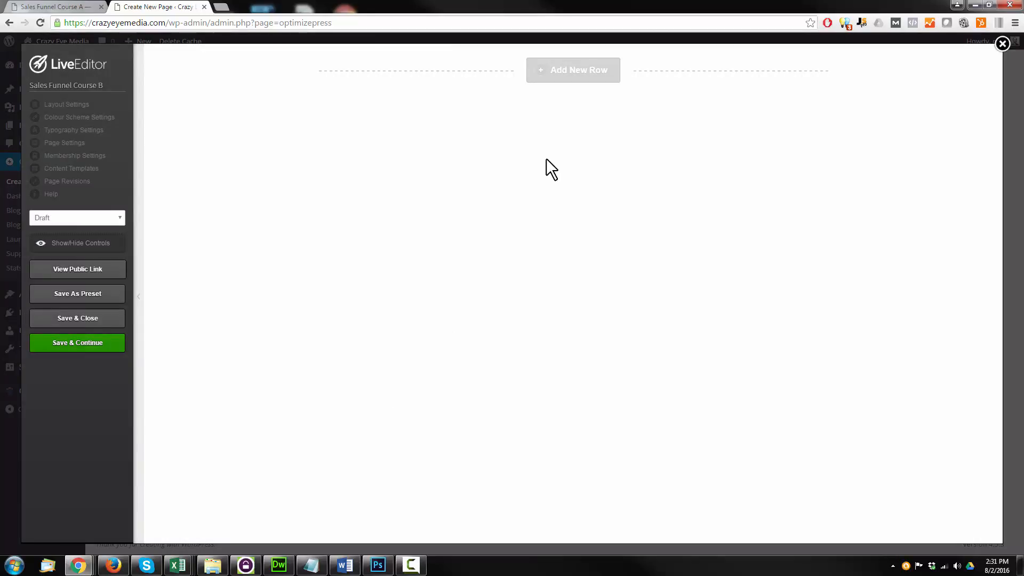
mouse_move(462, 160)
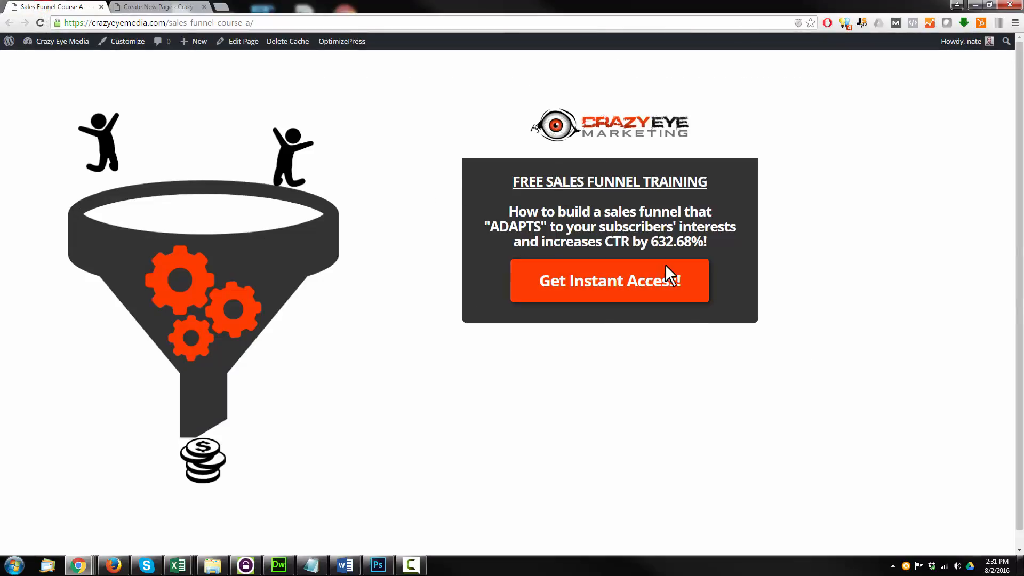
mouse_move(532, 304)
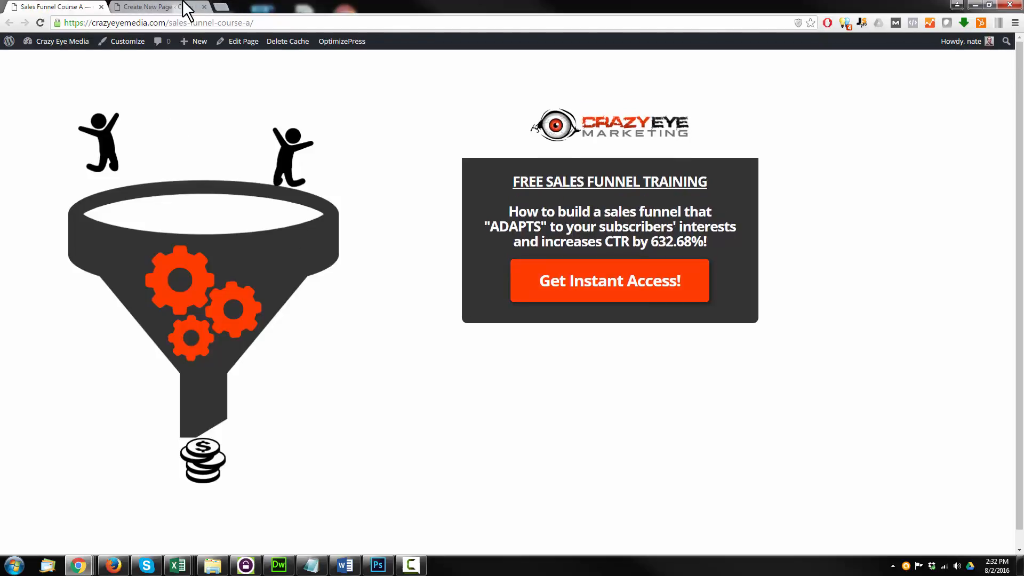
Add a 1 Column row to the page and search the element list for 'text'
click(150, 7)
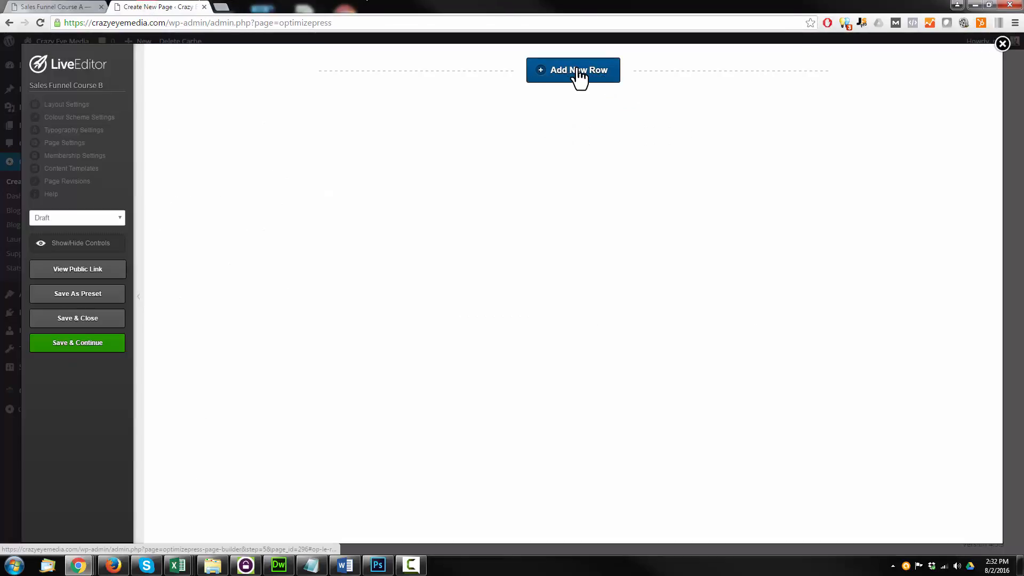
click(573, 70)
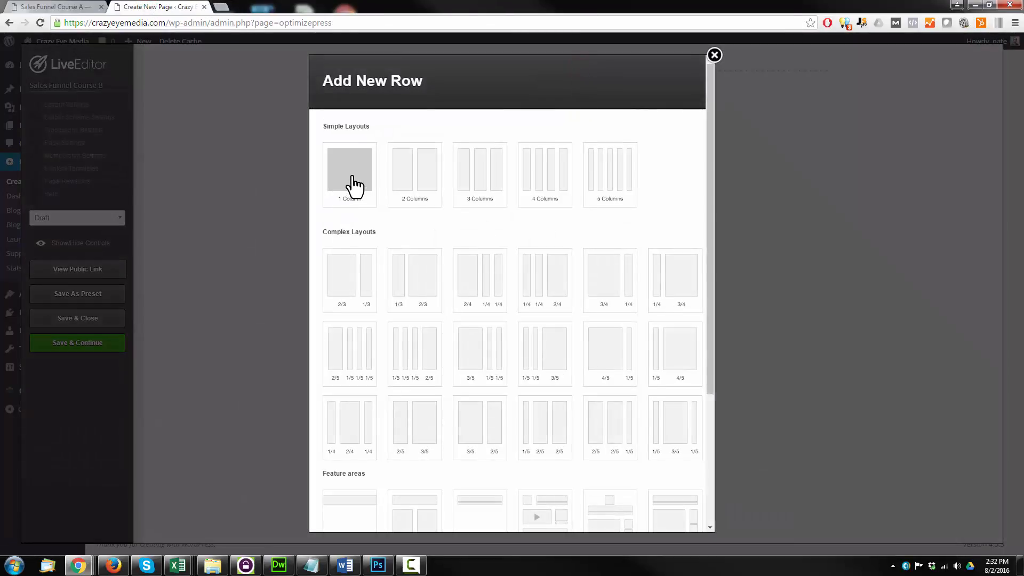
scroll(down, 3)
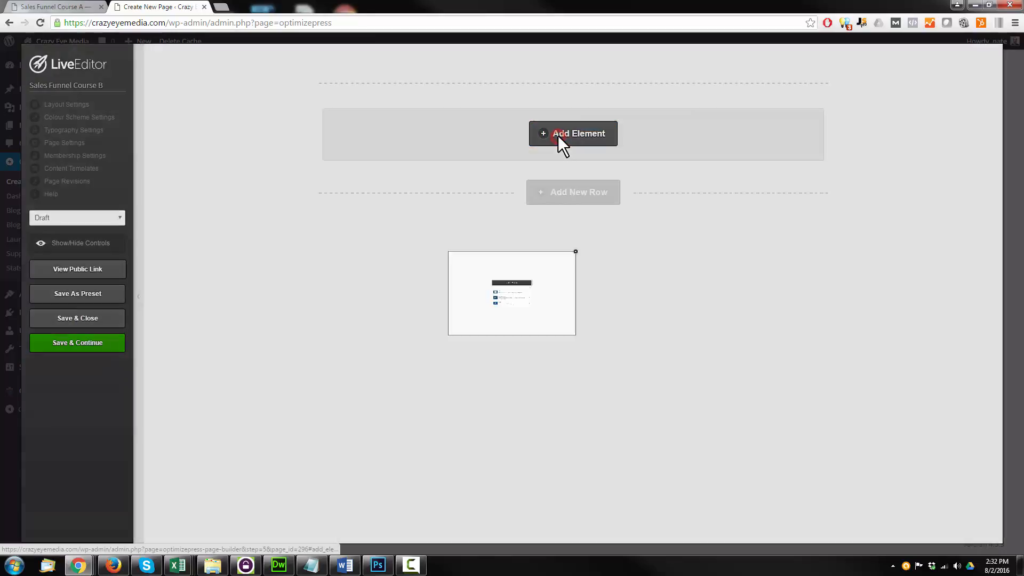
click(573, 133)
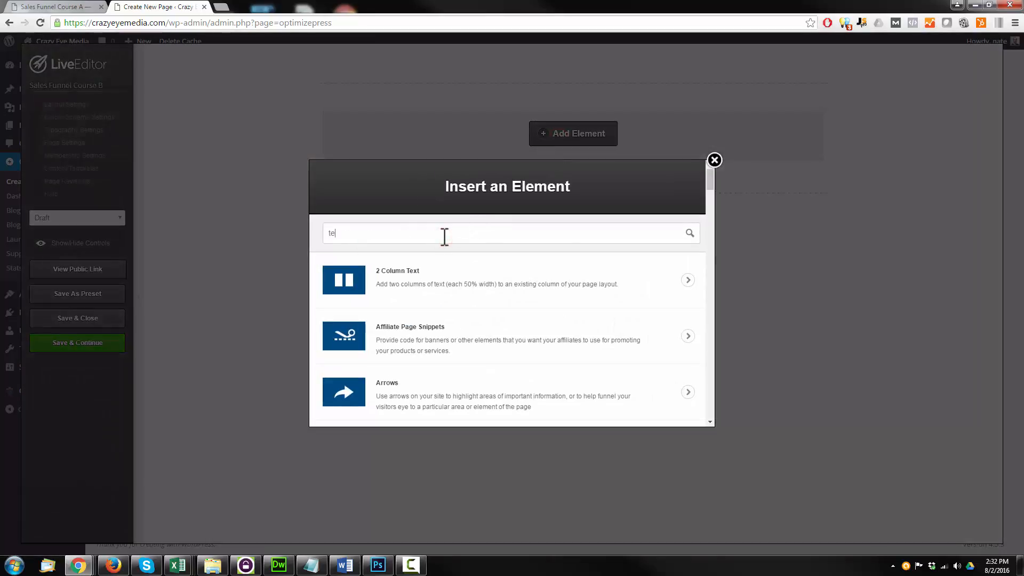
text(xt)
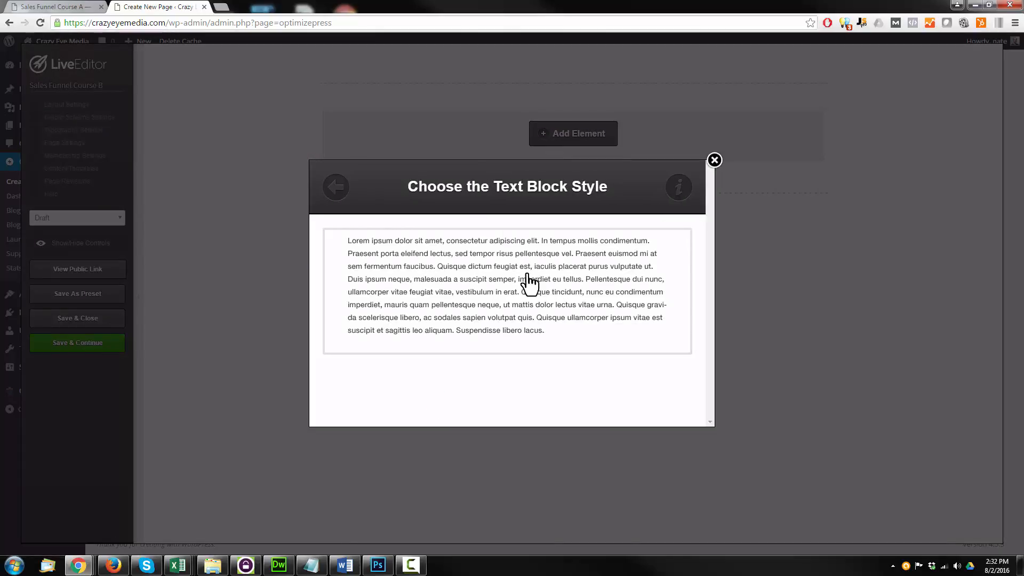
Insert a text block with the pasted FREE SALES FUNNEL TRAINING headline and description as headings
click(507, 290)
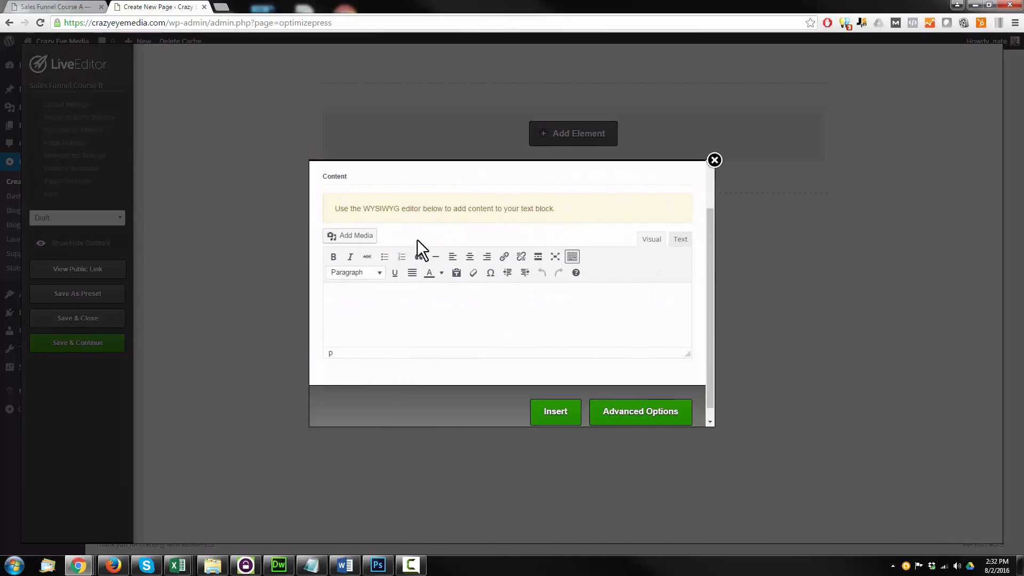
mouse_move(392, 205)
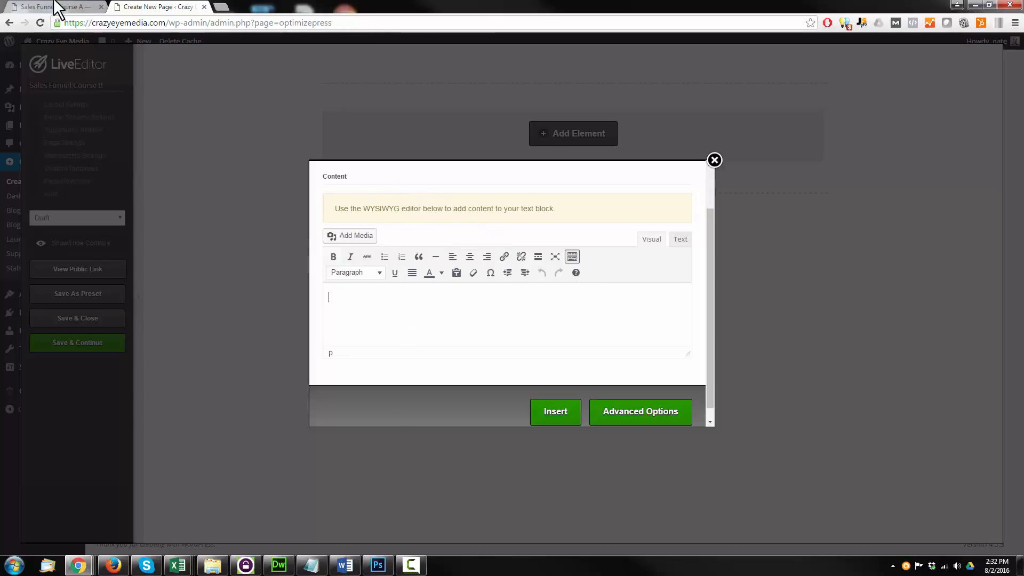
click(49, 6)
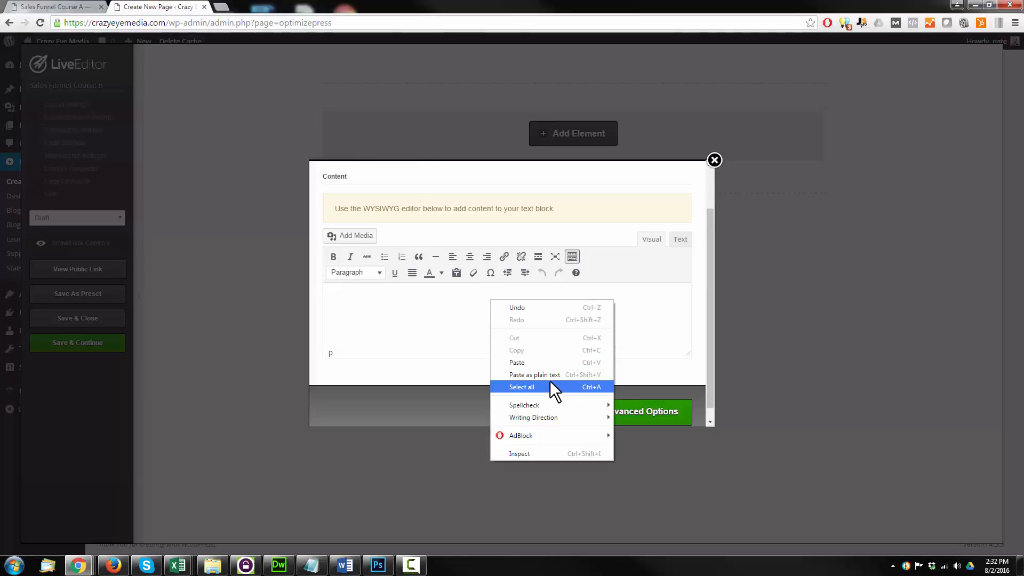
click(522, 386)
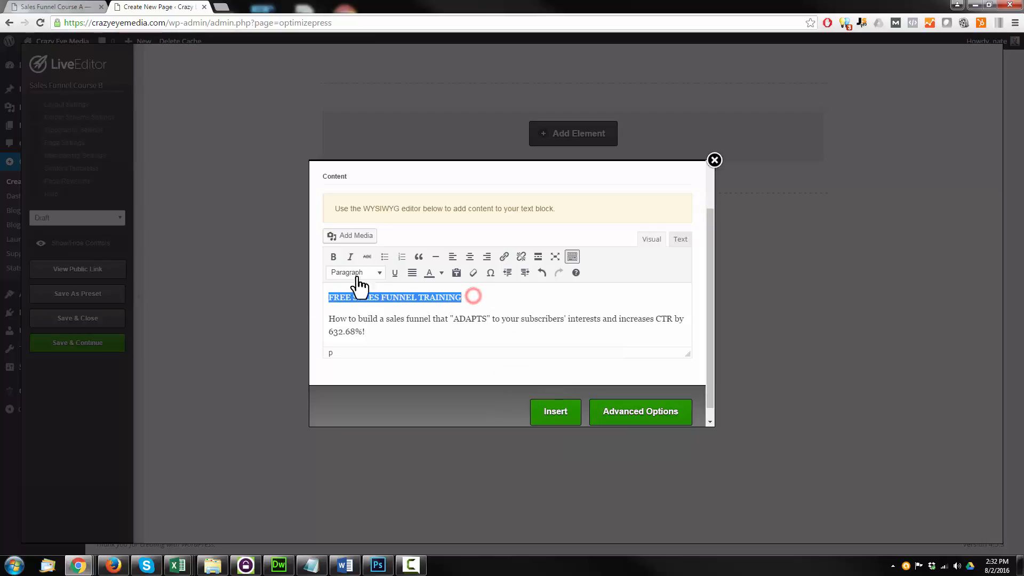
click(355, 272)
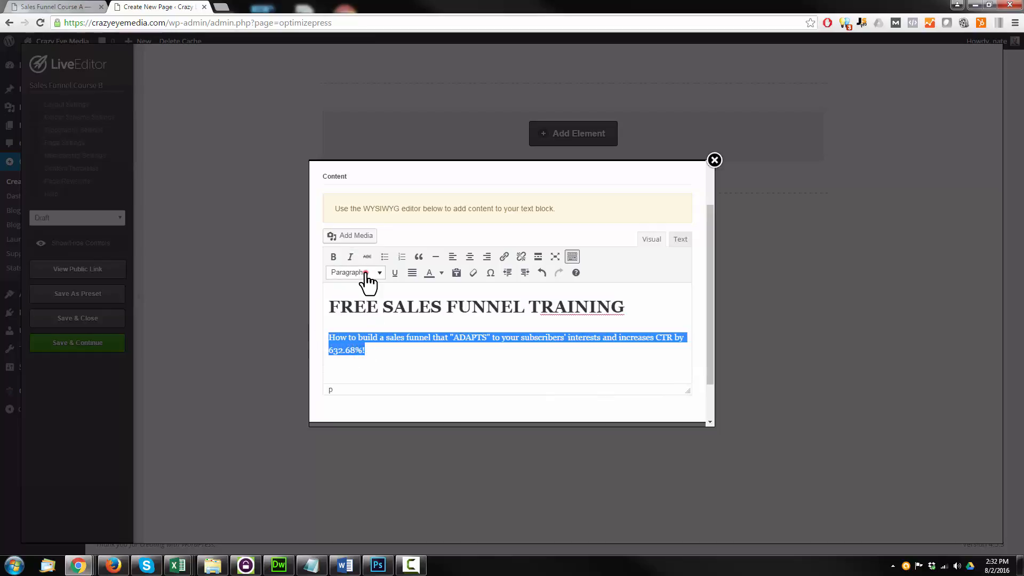
click(356, 272)
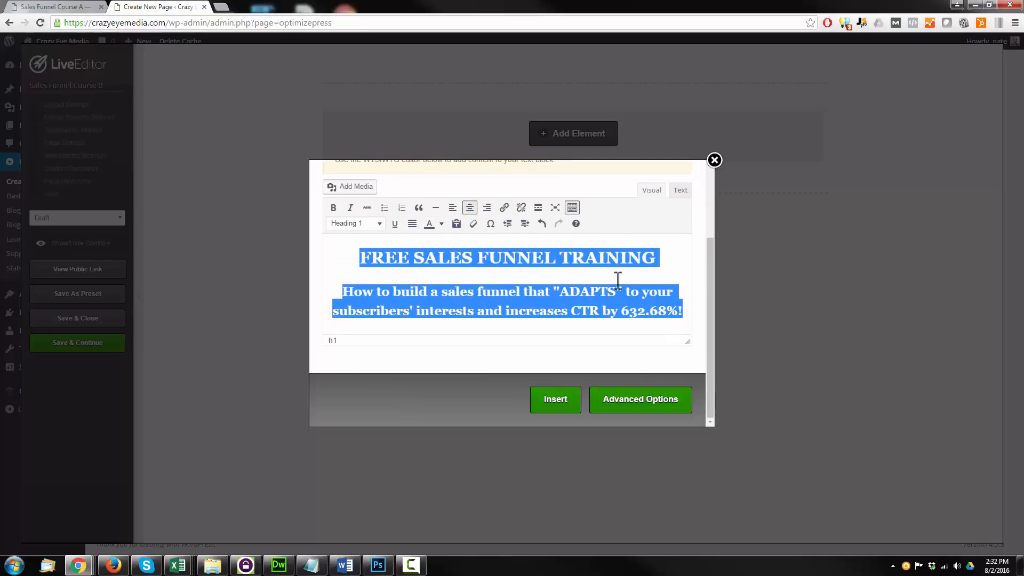
click(555, 399)
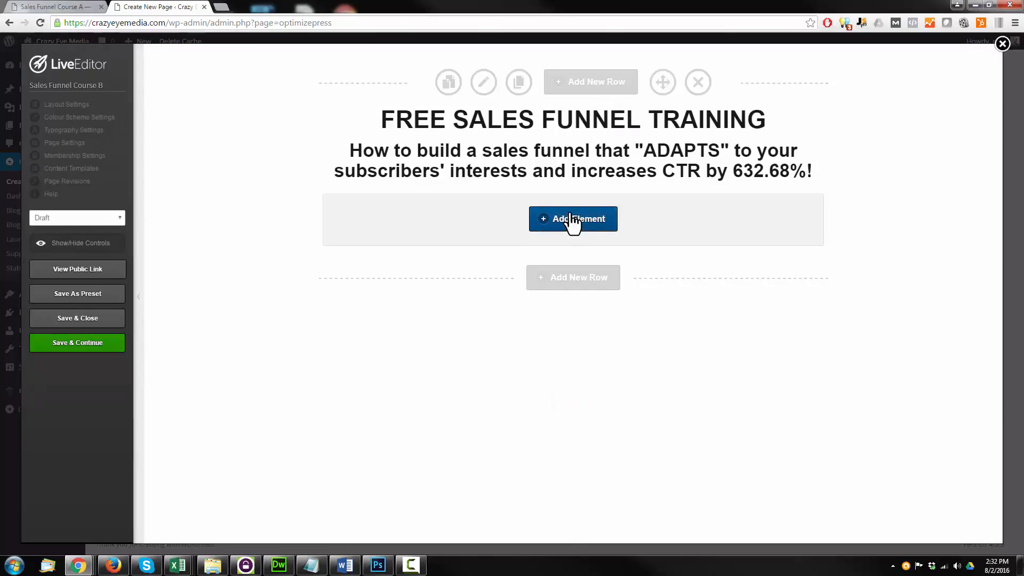
Add an Optin Box element below the headline and browse its style gallery
click(573, 219)
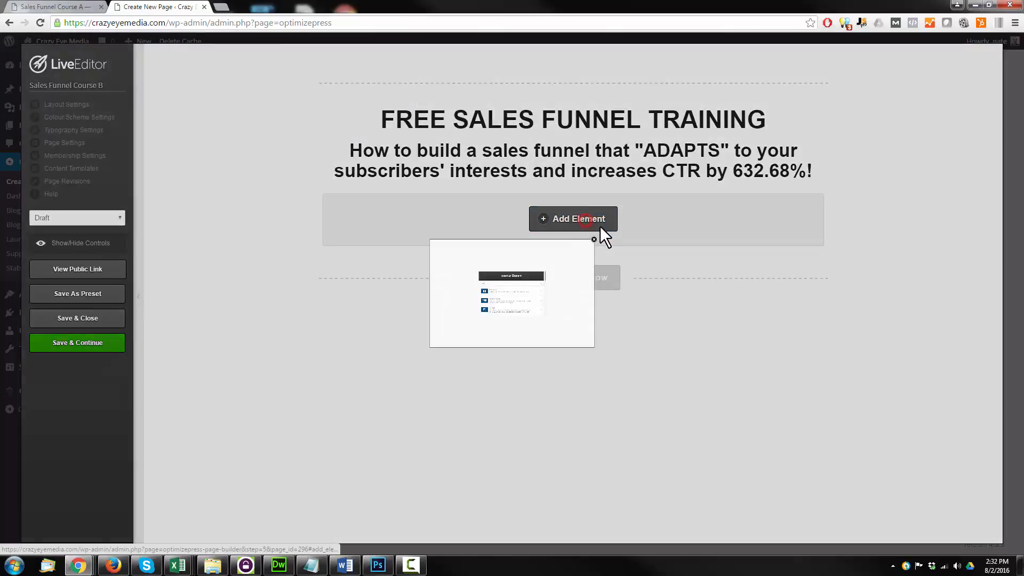
click(573, 218)
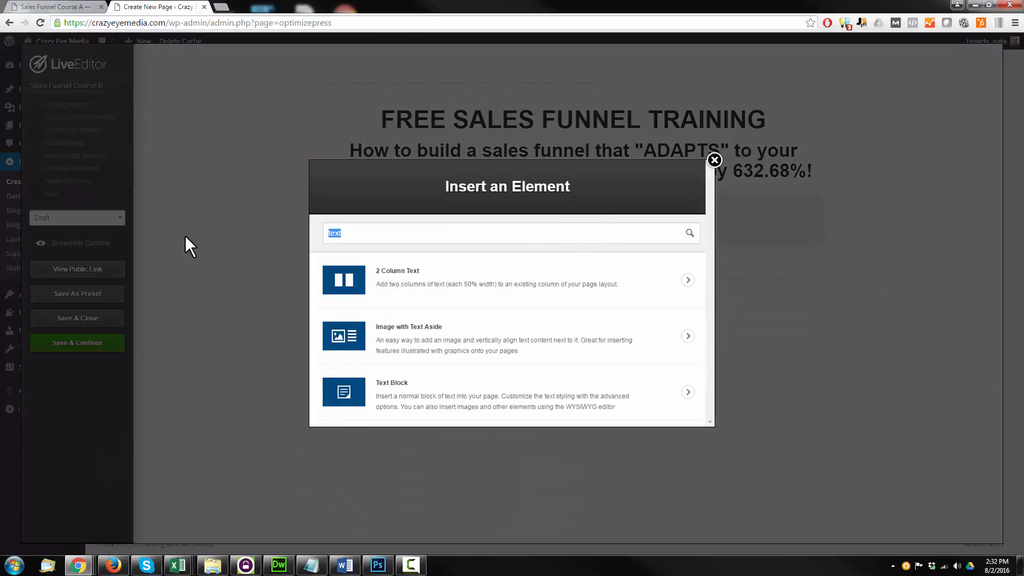
text(op)
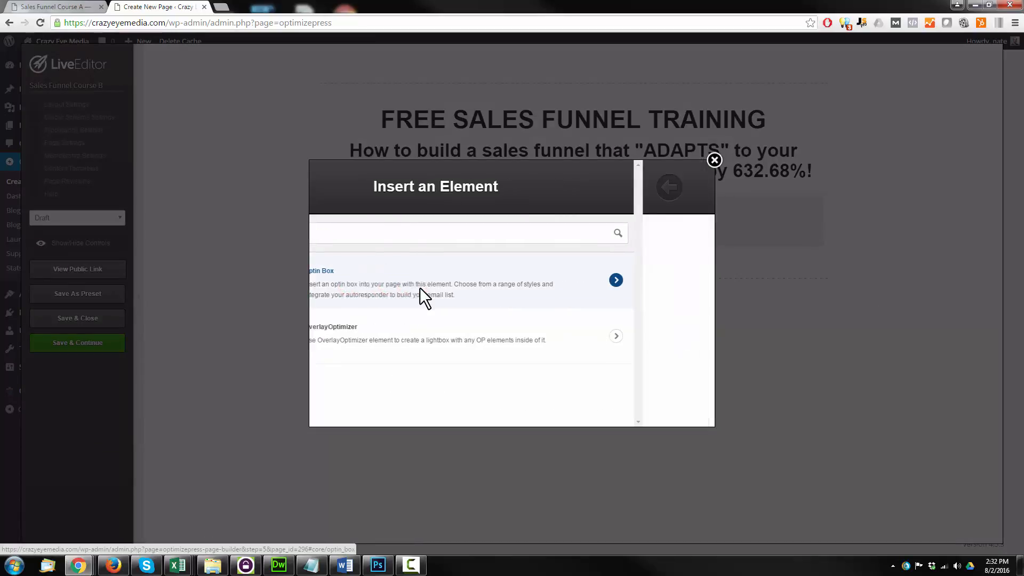
click(615, 280)
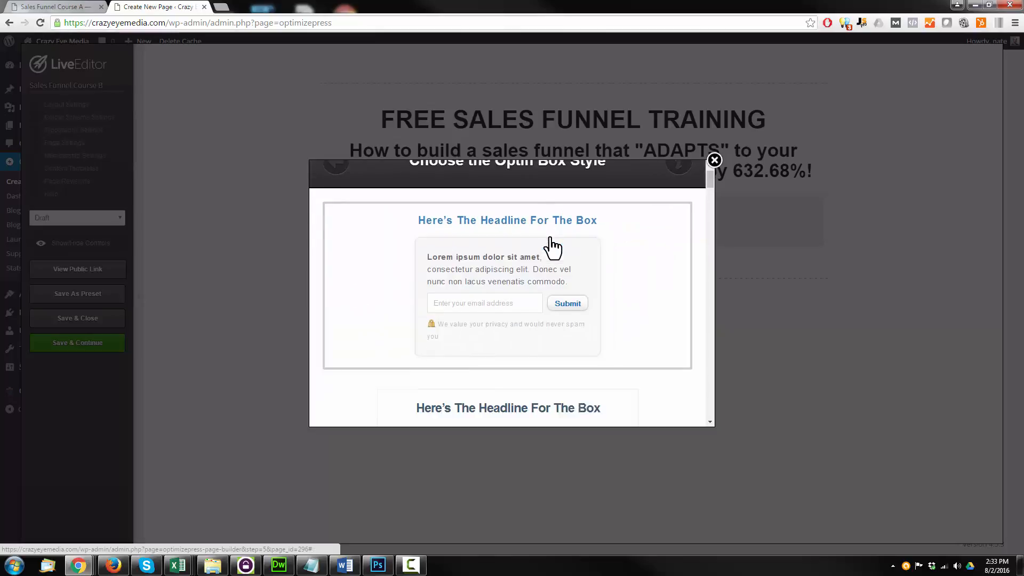
scroll(down, 3)
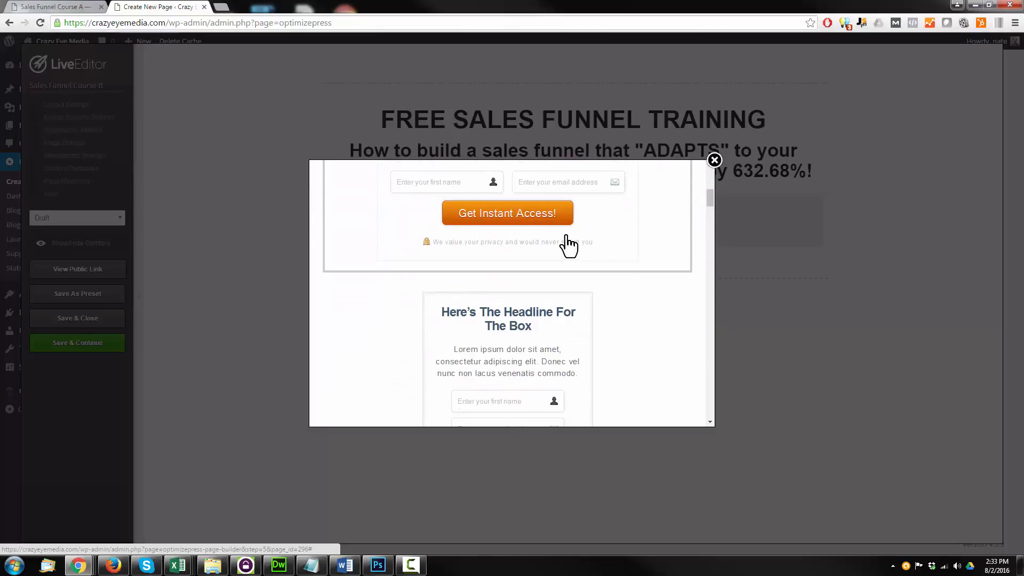
scroll(down, 3)
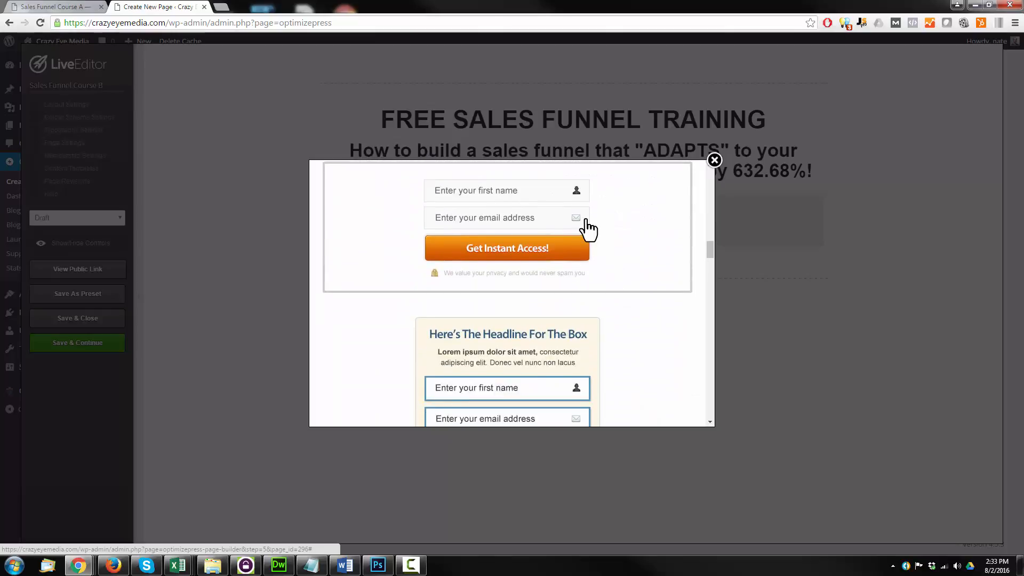
scroll(down, 3)
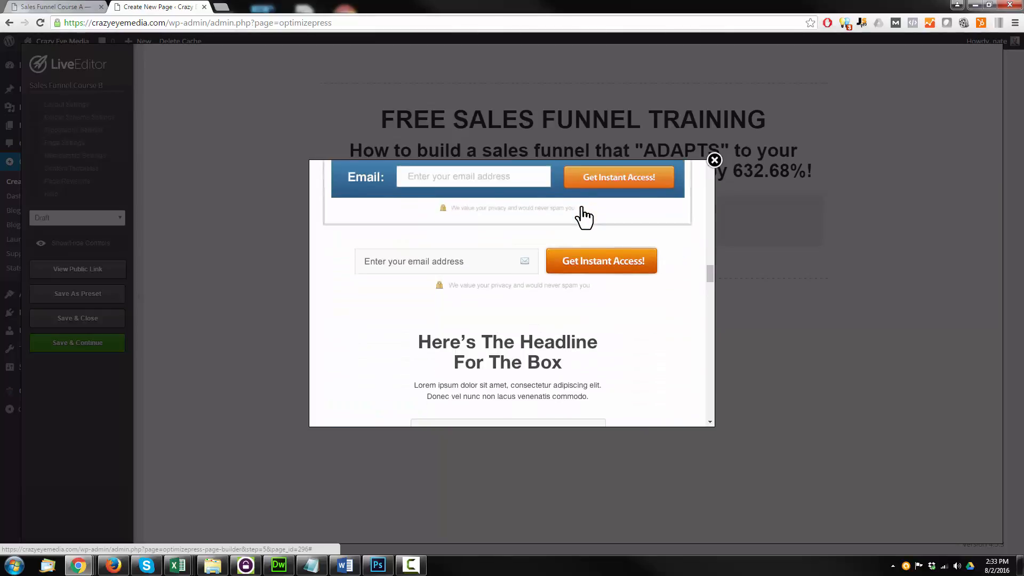
scroll(down, 3)
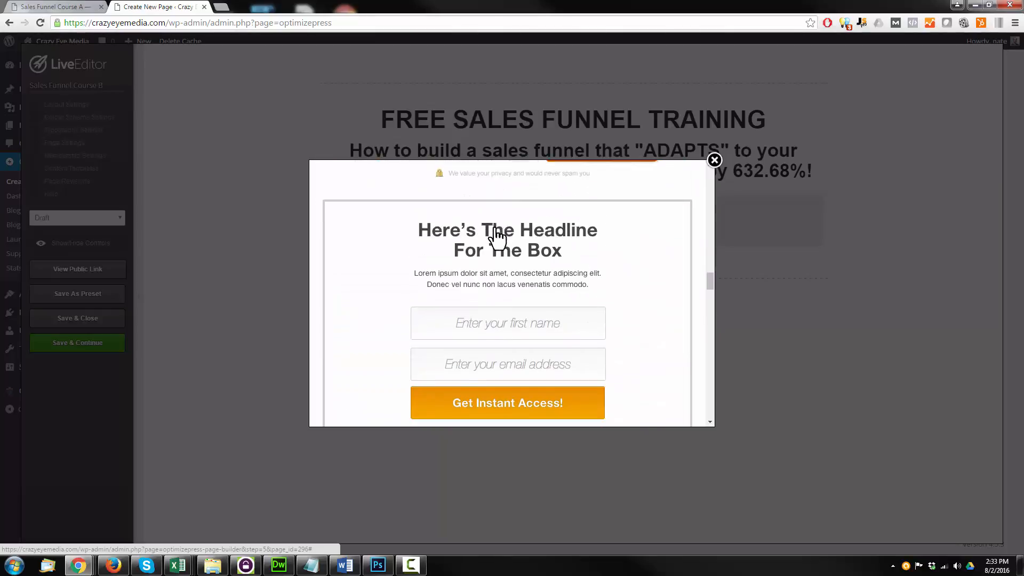
scroll(down, 3)
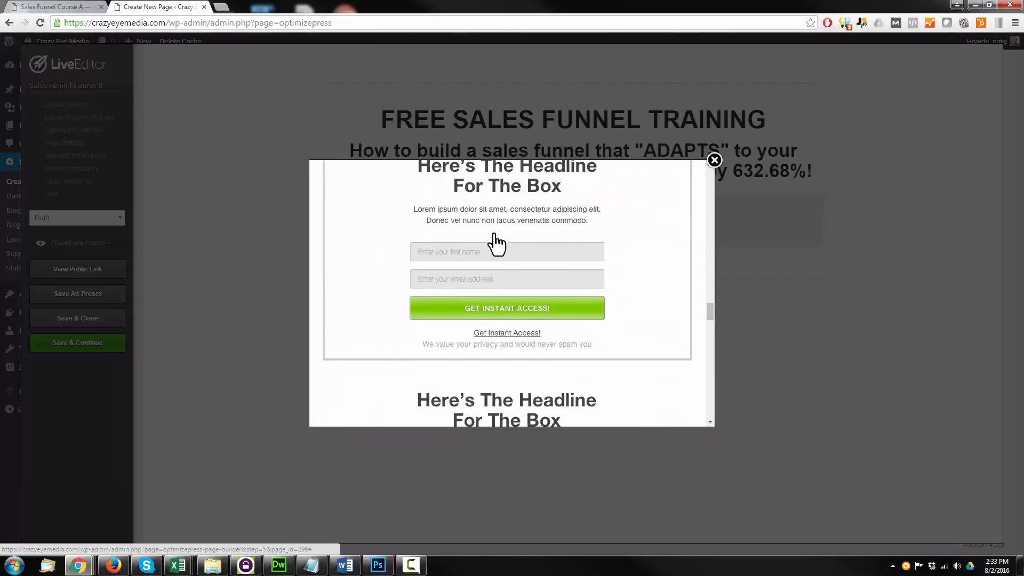
scroll(down, 3)
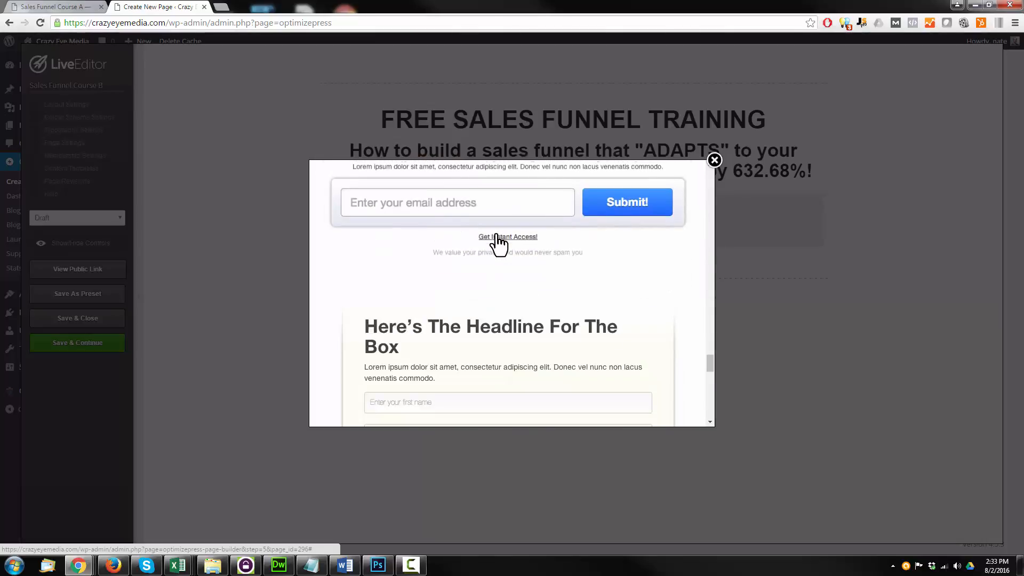
scroll(down, 3)
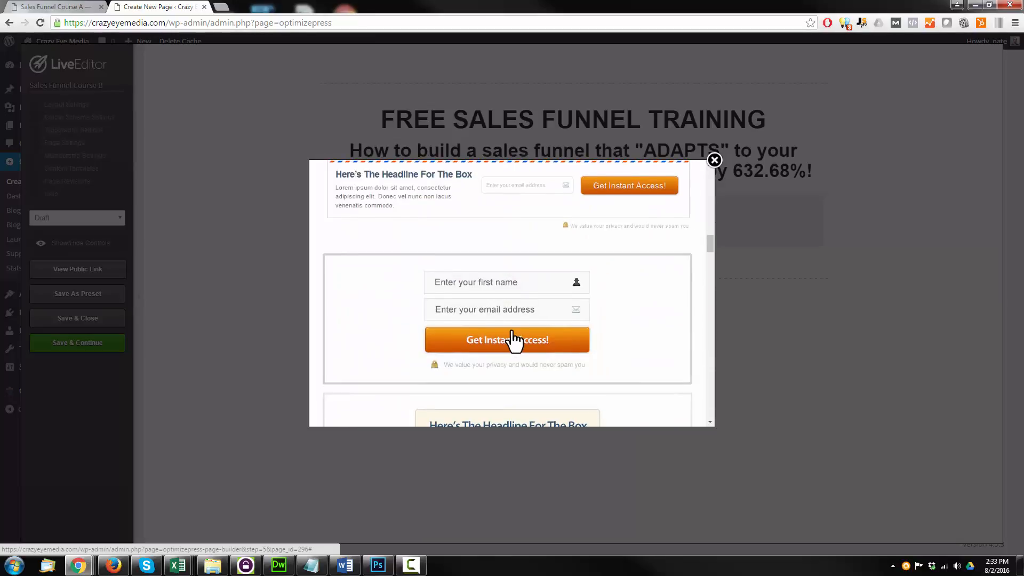
Pick the orange name-and-email style, integrate with ActiveCampaign list Crazy Eye Marketing, and disable the name field
click(507, 339)
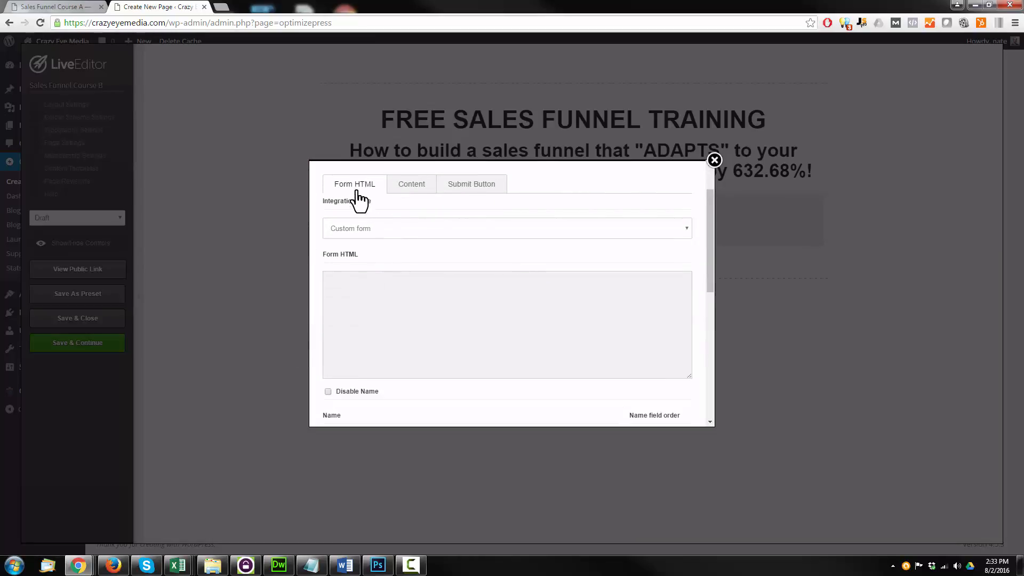
click(505, 228)
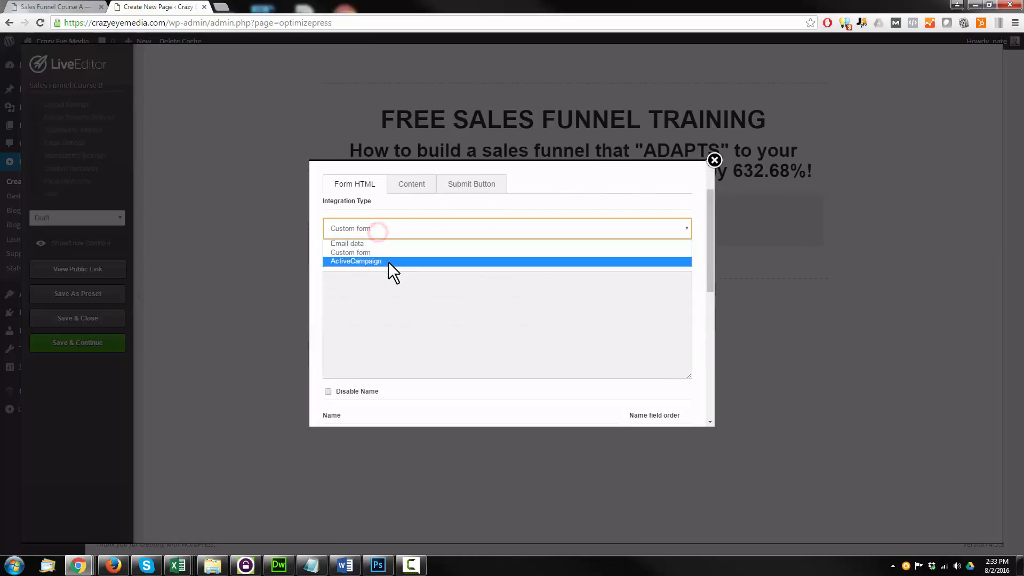
click(356, 260)
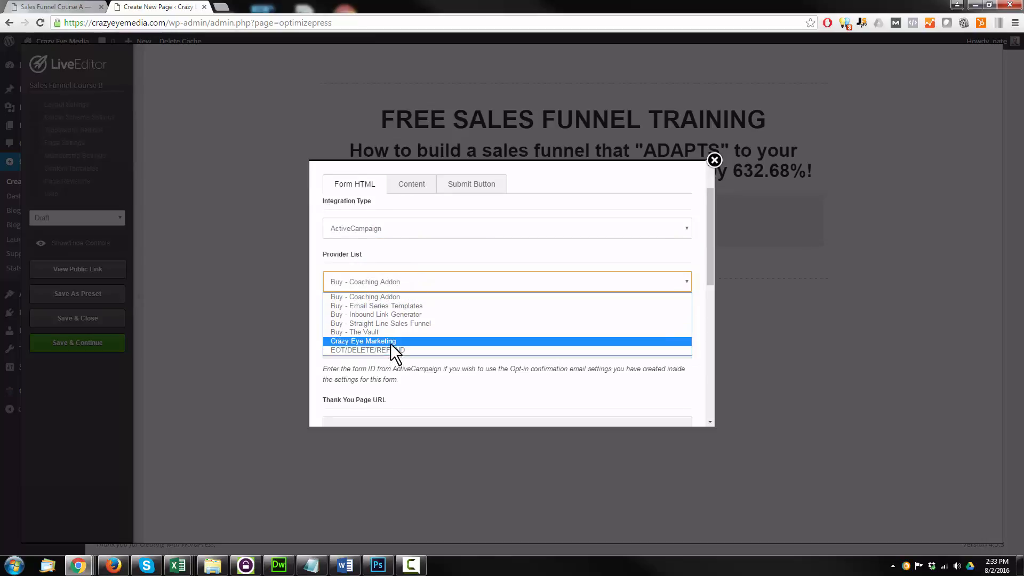
click(362, 341)
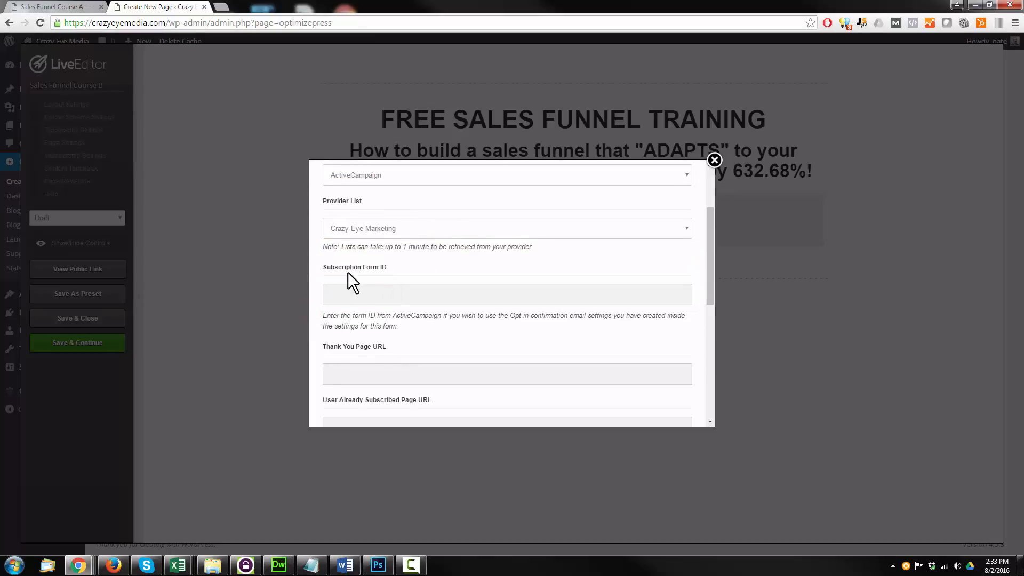
scroll(down, 3)
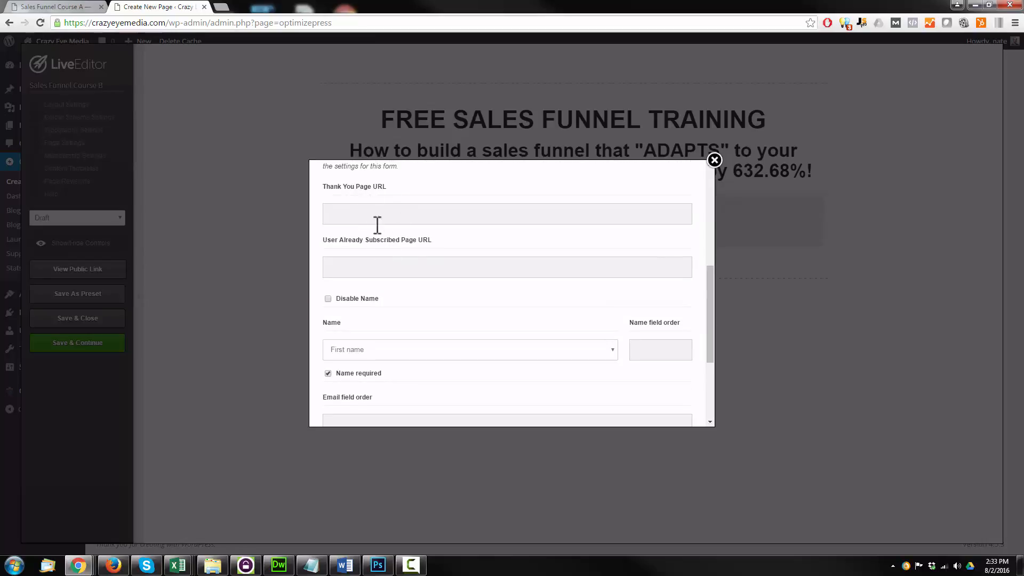
scroll(down, 3)
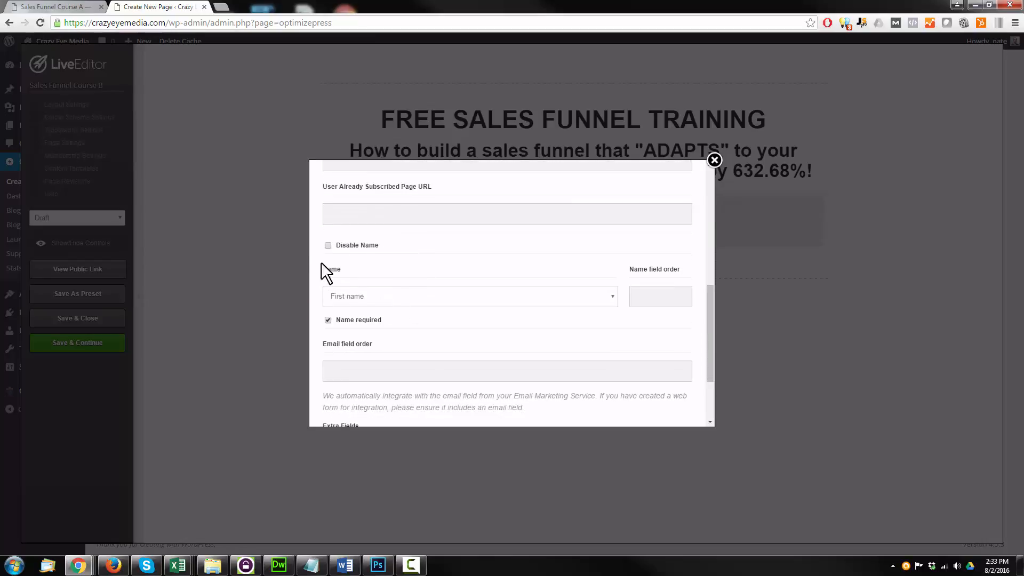
mouse_move(333, 254)
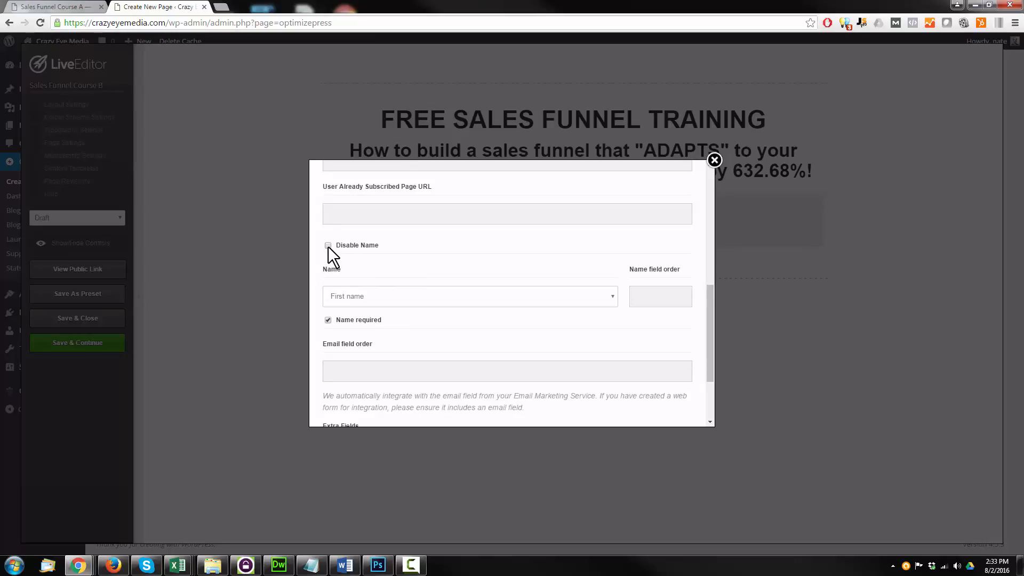
click(327, 245)
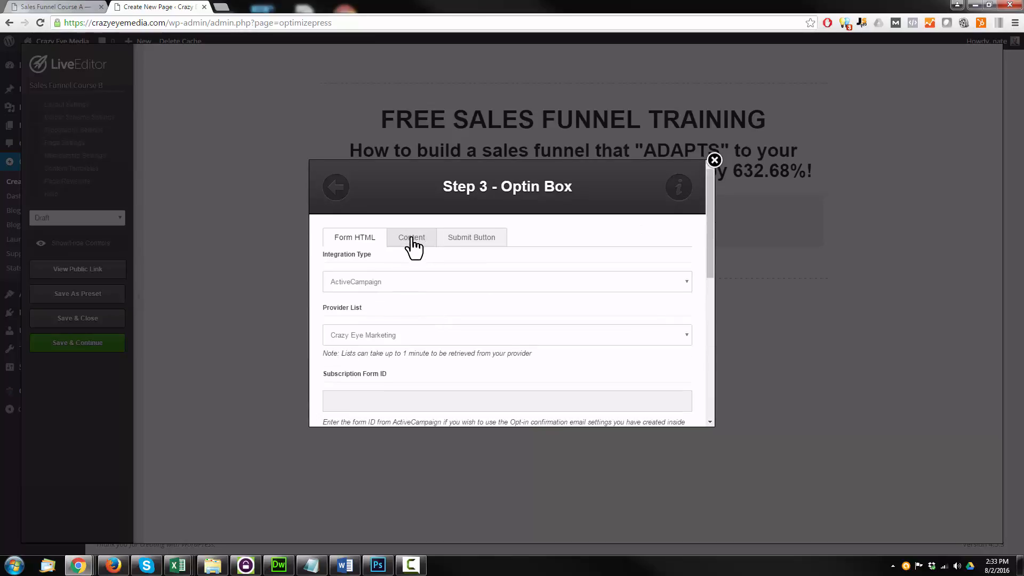
Replace the box's placeholder content, keep the default Get Instant Access button, and insert the opt-in box
click(412, 237)
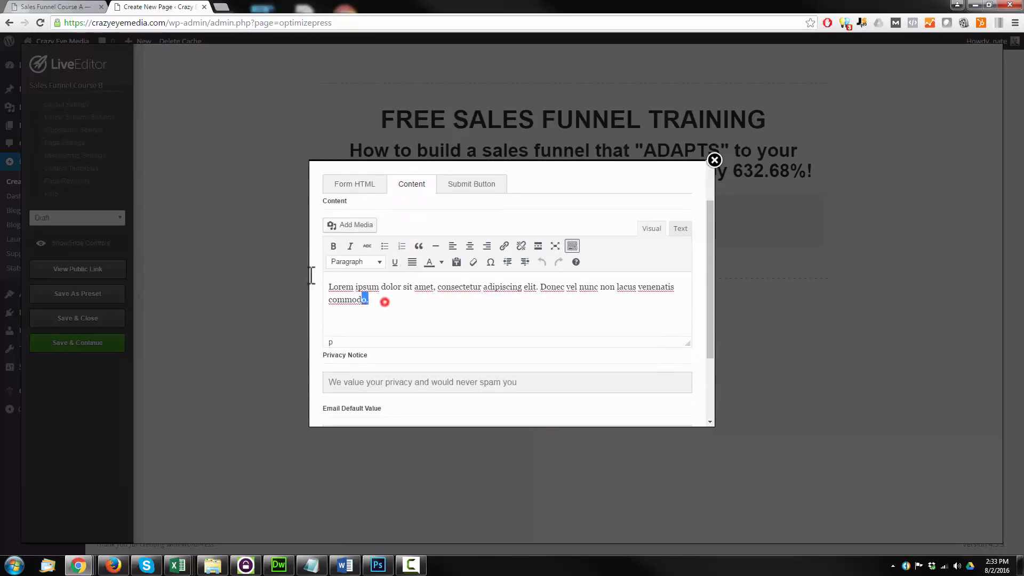
triple_click(423, 328)
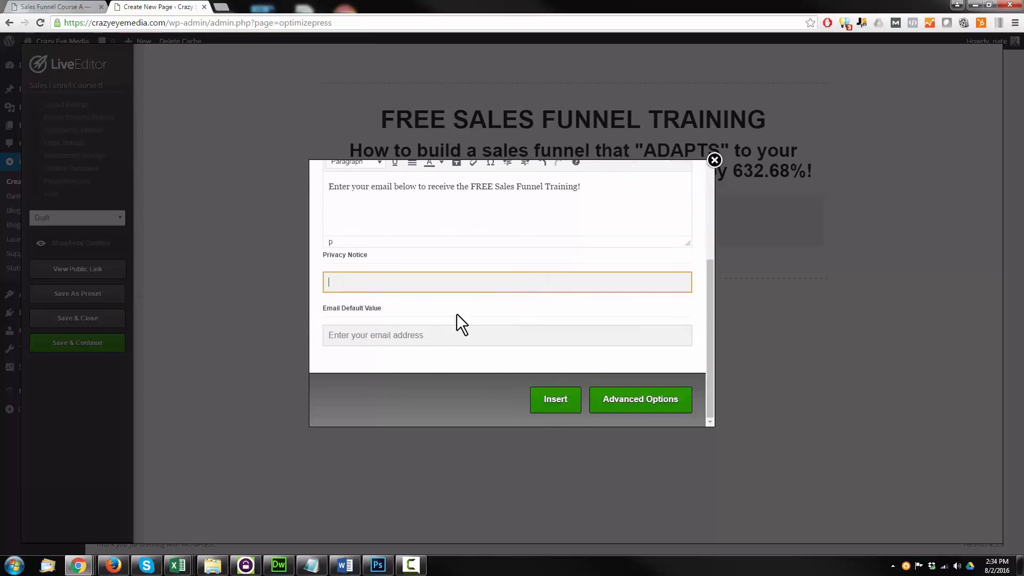
click(471, 237)
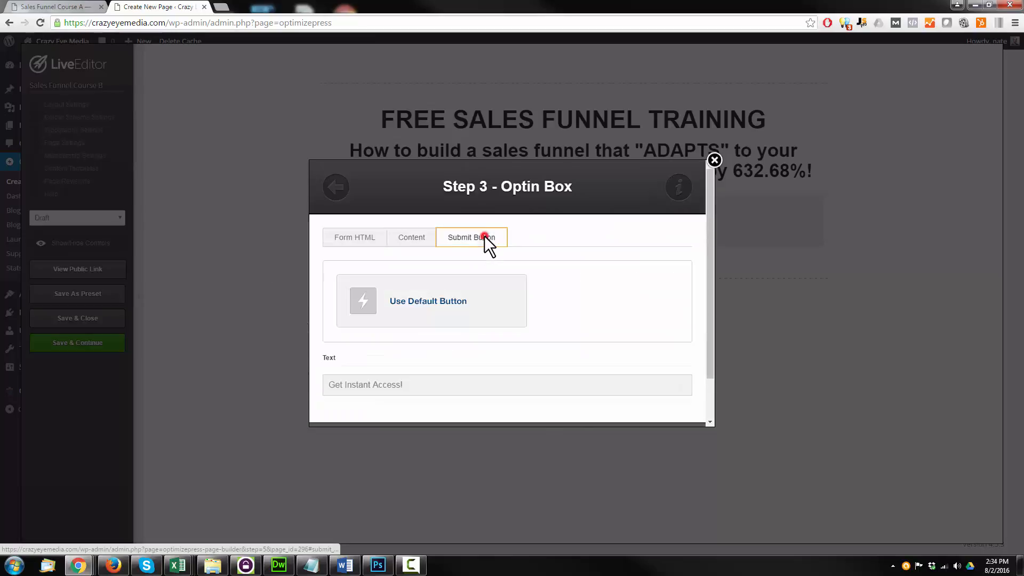
click(471, 237)
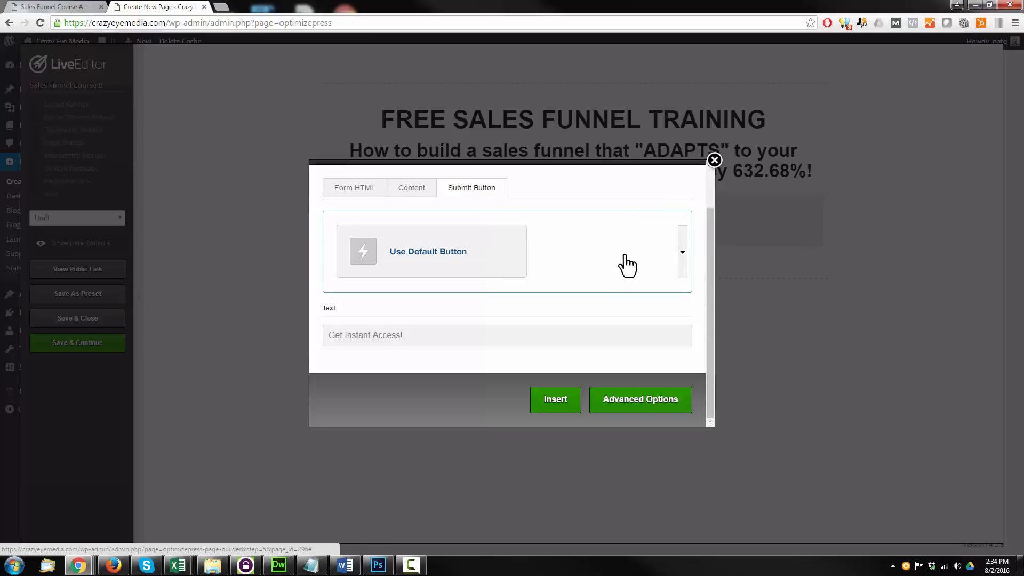
click(682, 253)
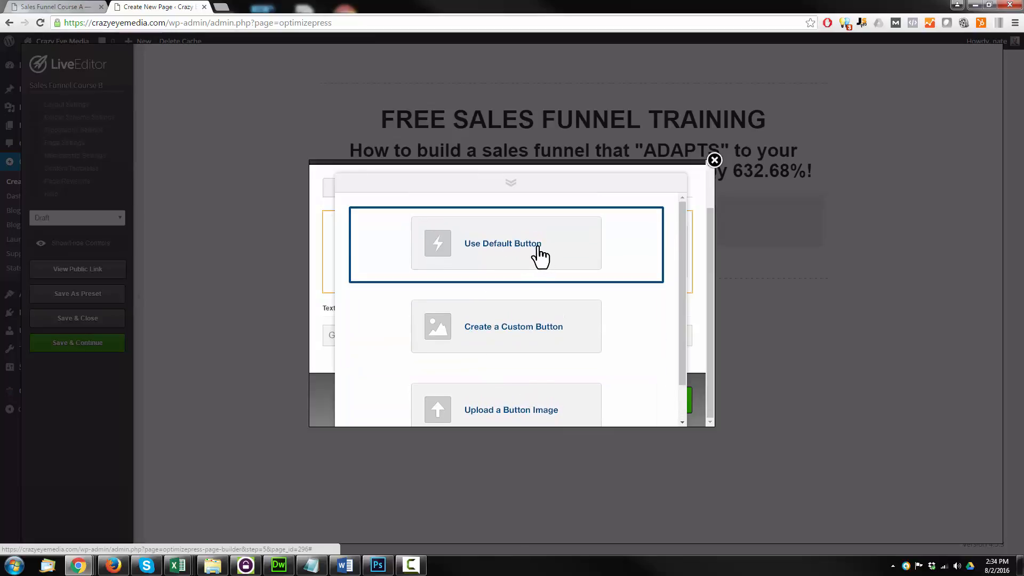
click(505, 243)
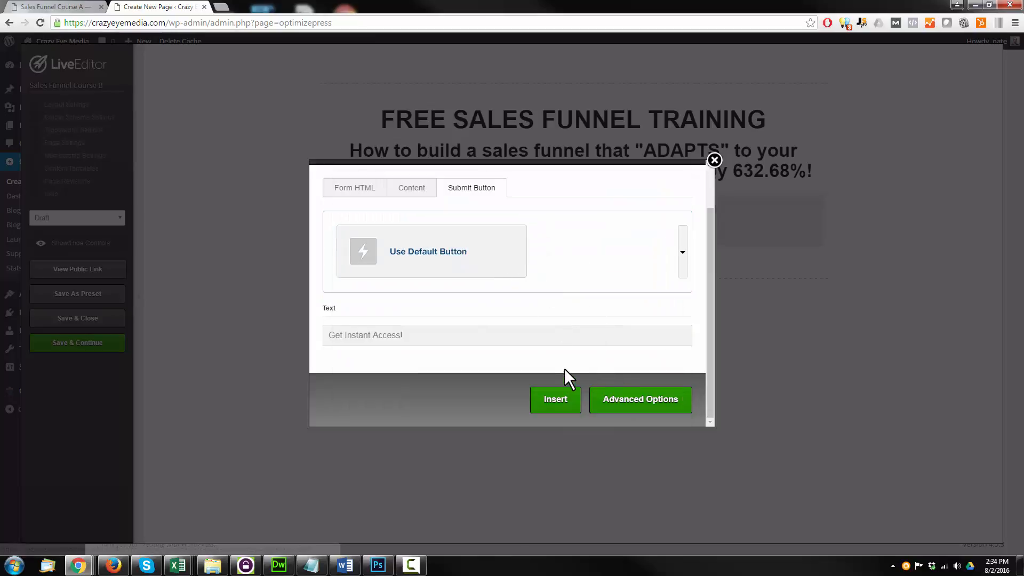
click(640, 399)
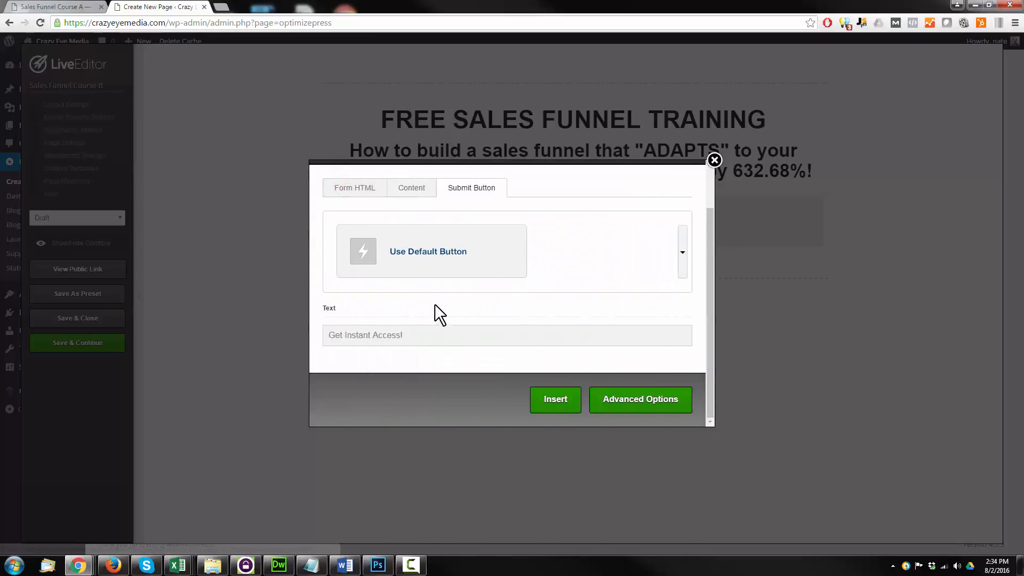
click(555, 399)
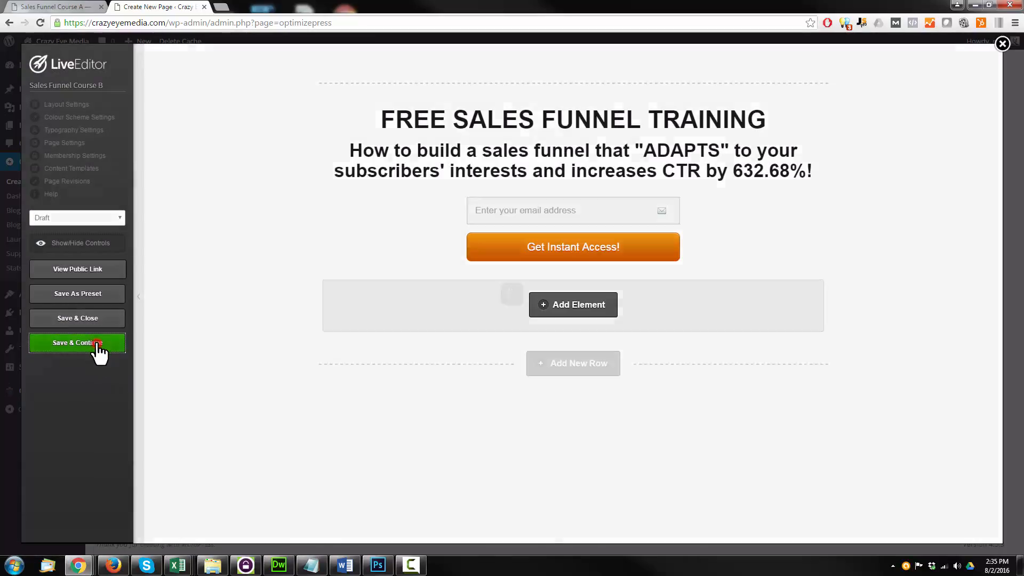
Save & Continue, dismiss the Saved alert, and view the page in a preview tab
click(77, 343)
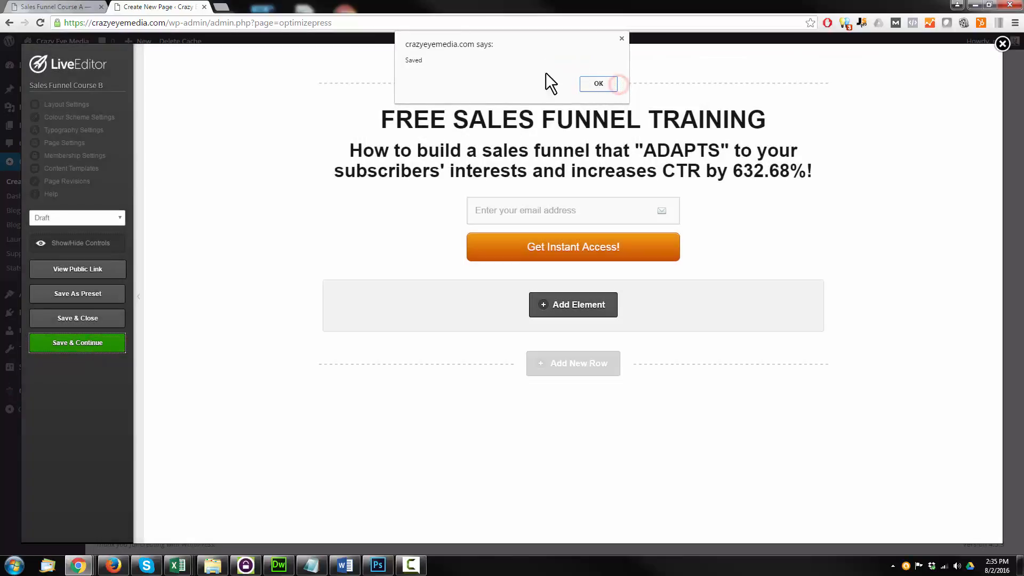
click(598, 83)
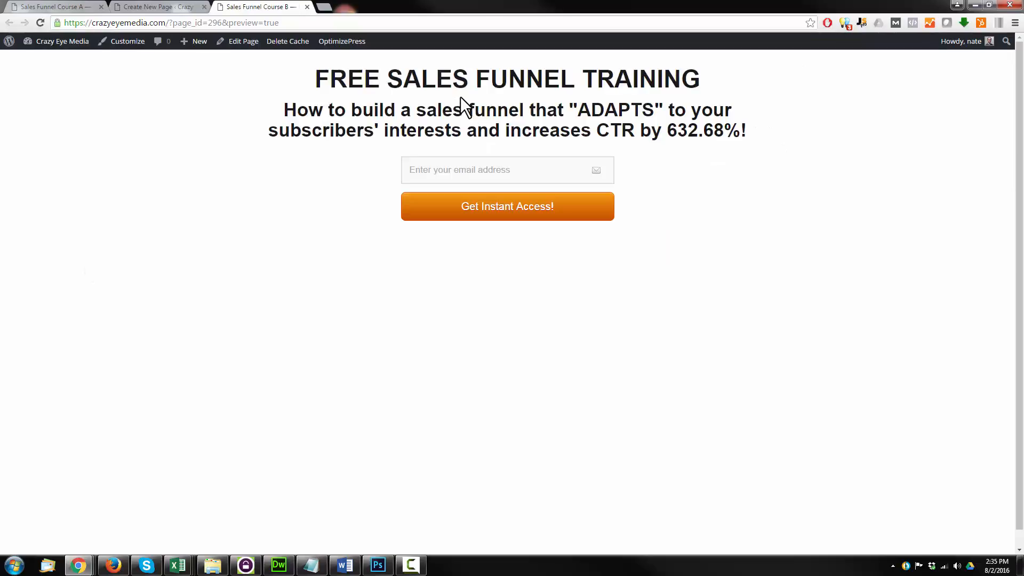
mouse_move(464, 107)
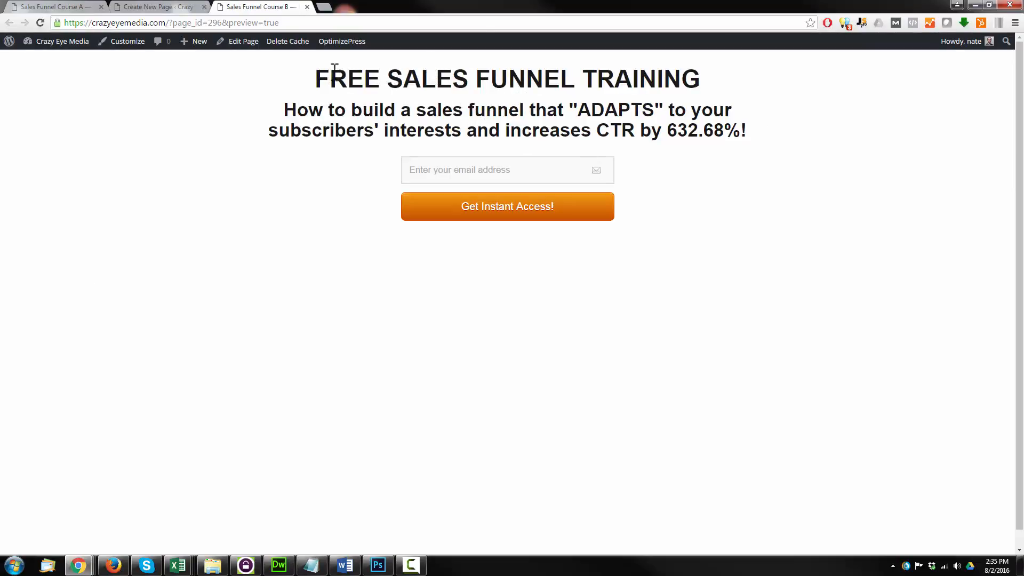
triple_click(506, 77)
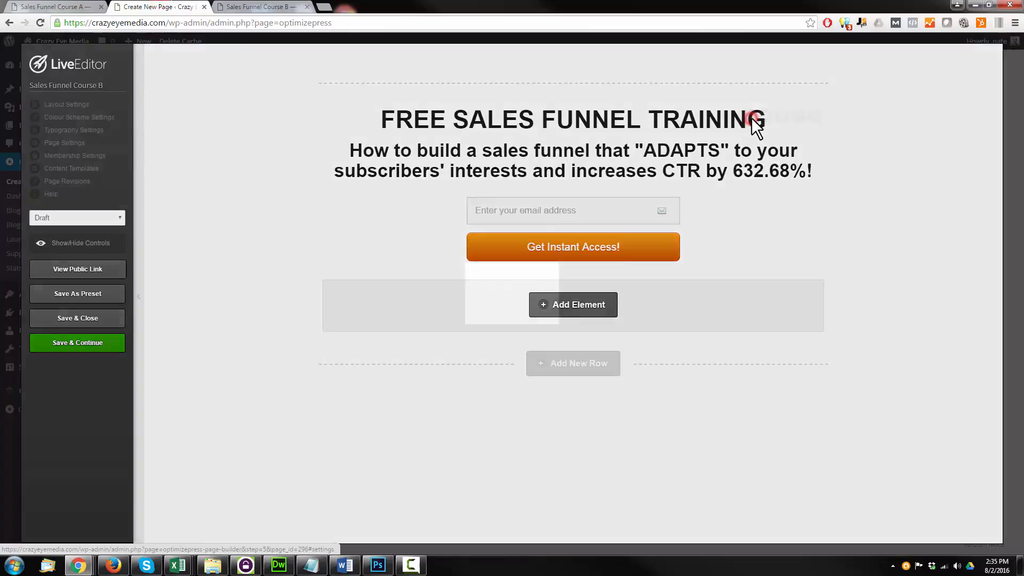
Edit the headline block's HTML: remove the span and set color #ff3c00, 58px size, 70px line height, weight 400
click(569, 118)
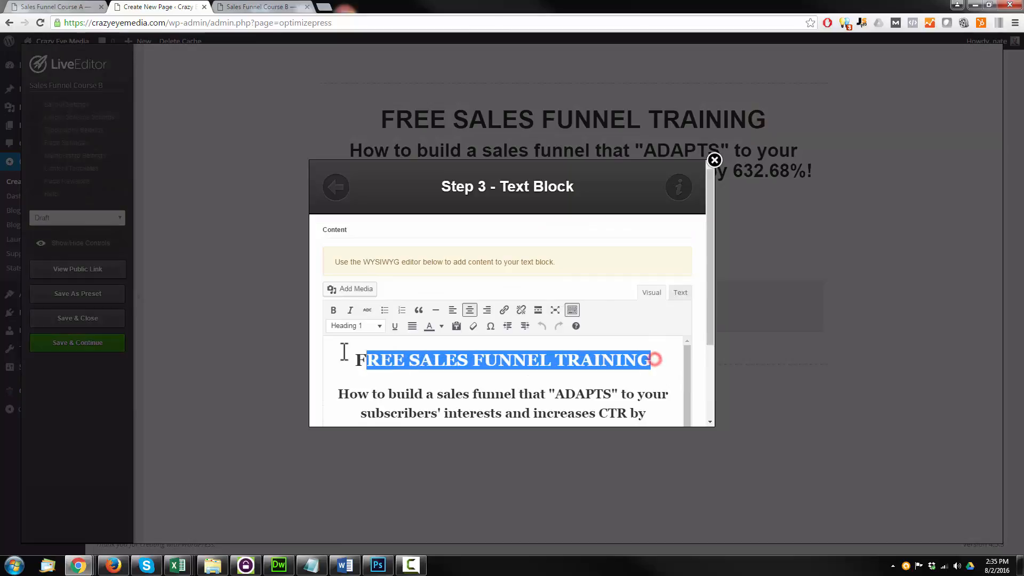
click(441, 327)
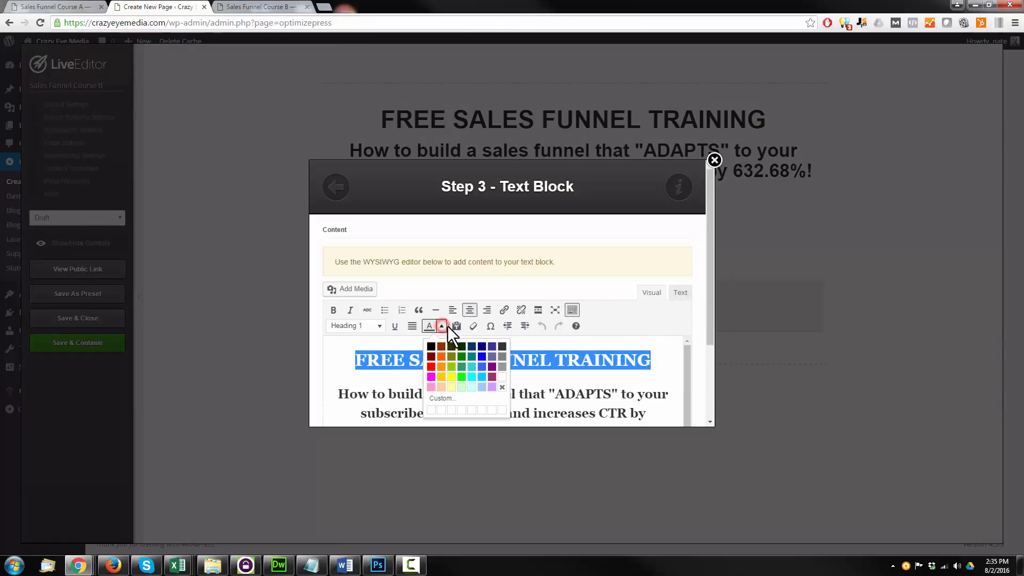
click(680, 292)
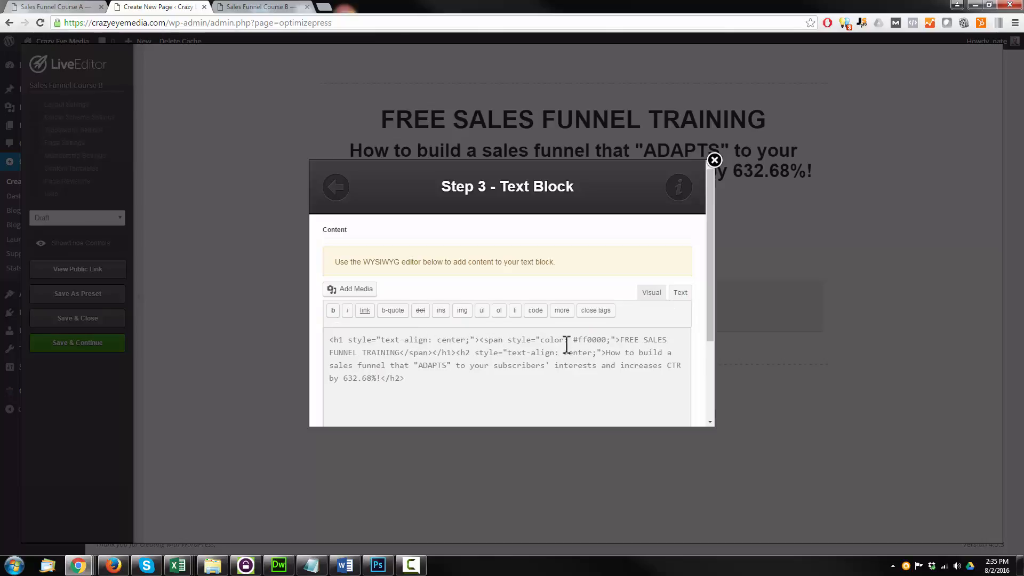
mouse_move(511, 345)
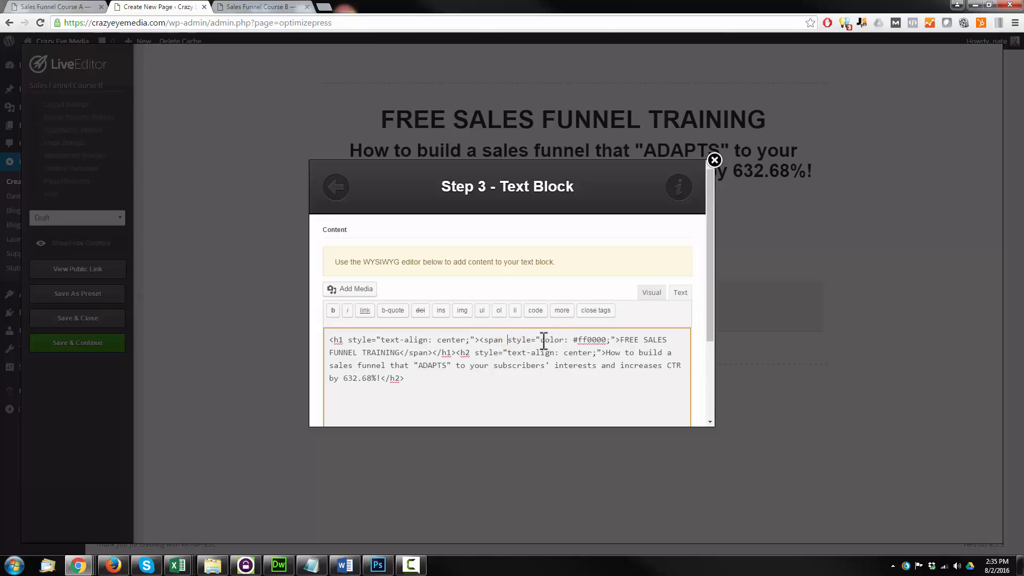
double_click(574, 339)
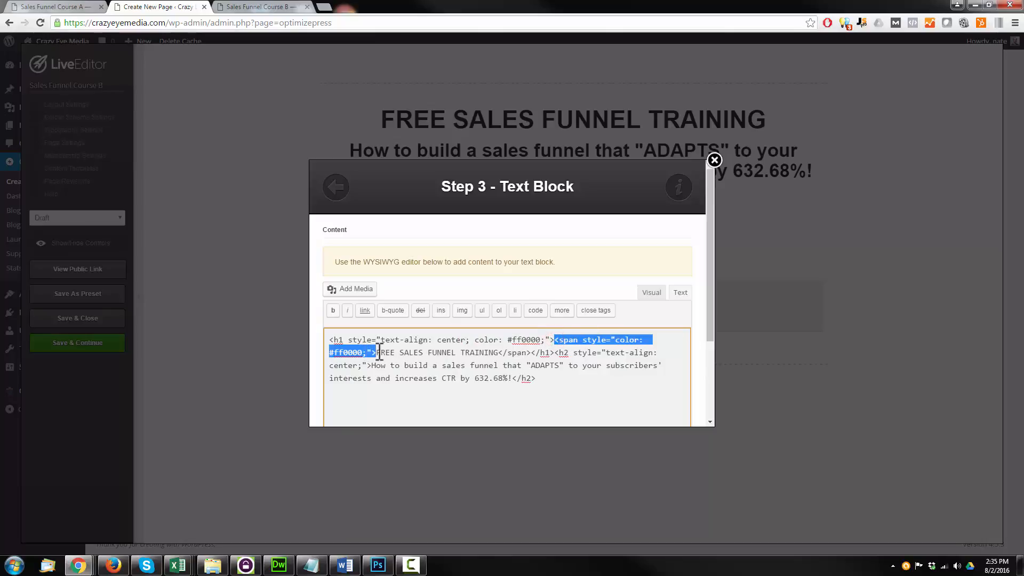
key(Delete)
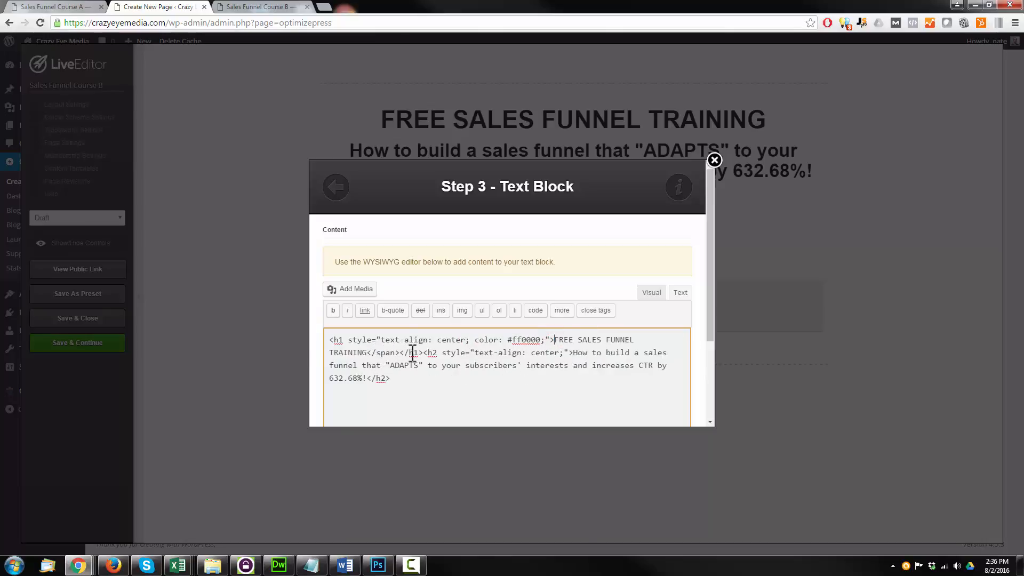
click(714, 160)
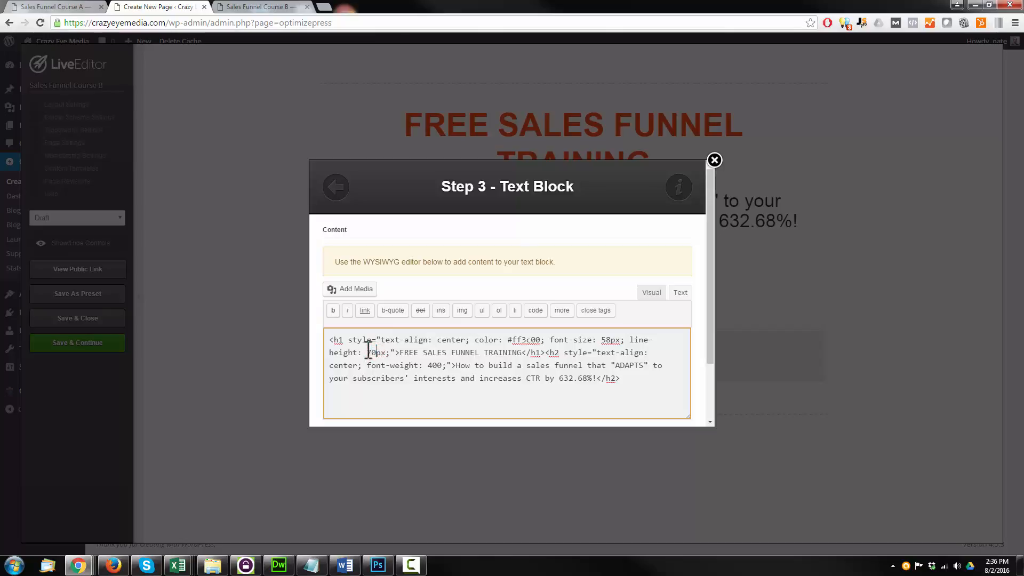
scroll(down, 3)
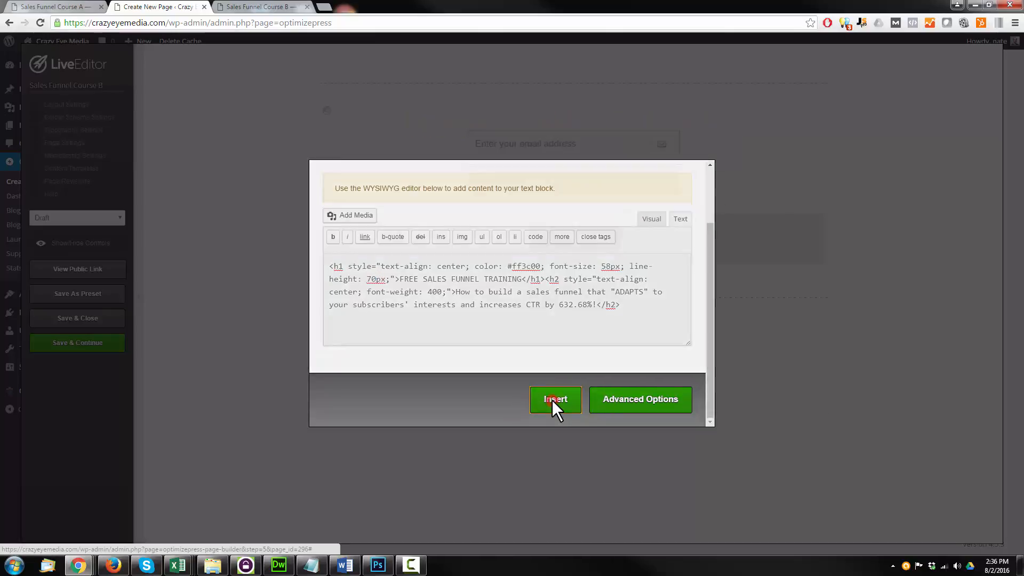
Insert the restyled headline, underline the word FREE, insert again and save the page
click(555, 399)
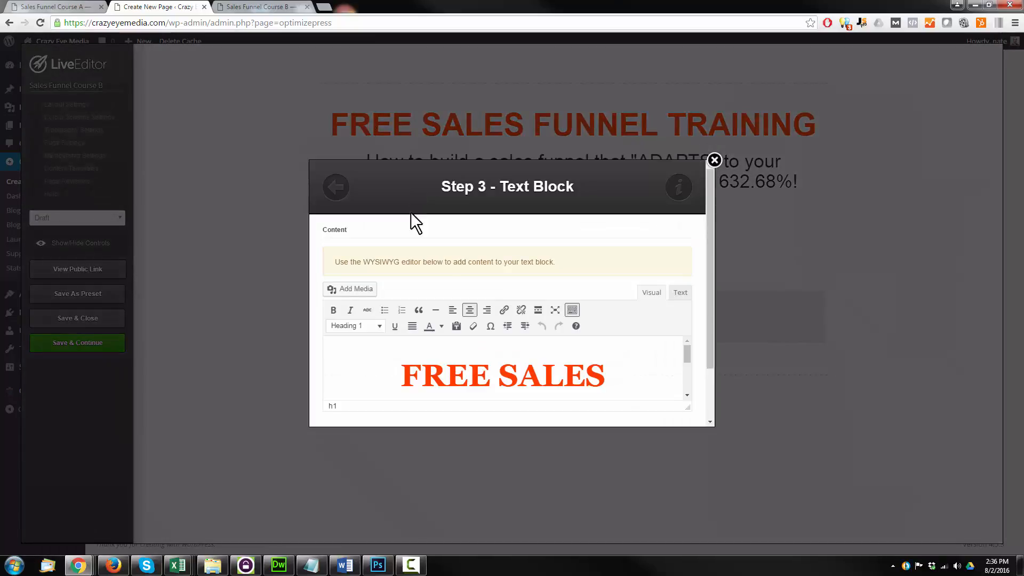
double_click(444, 375)
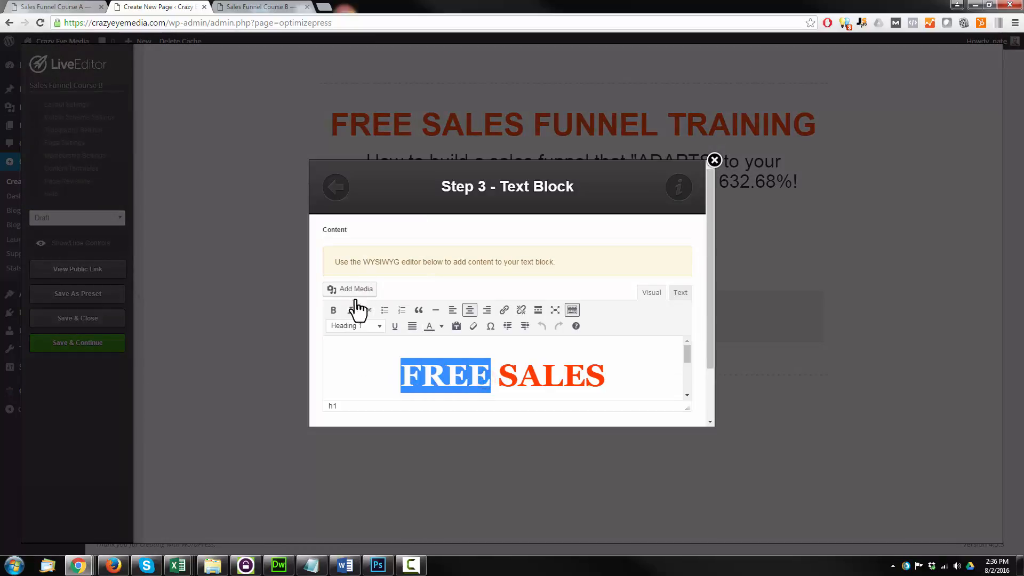
scroll(down, 3)
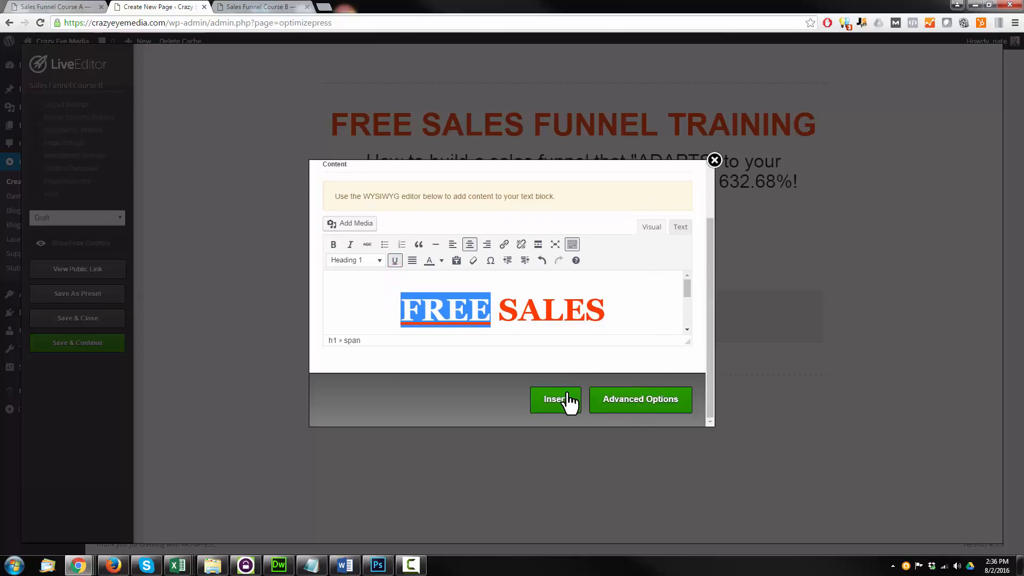
click(555, 399)
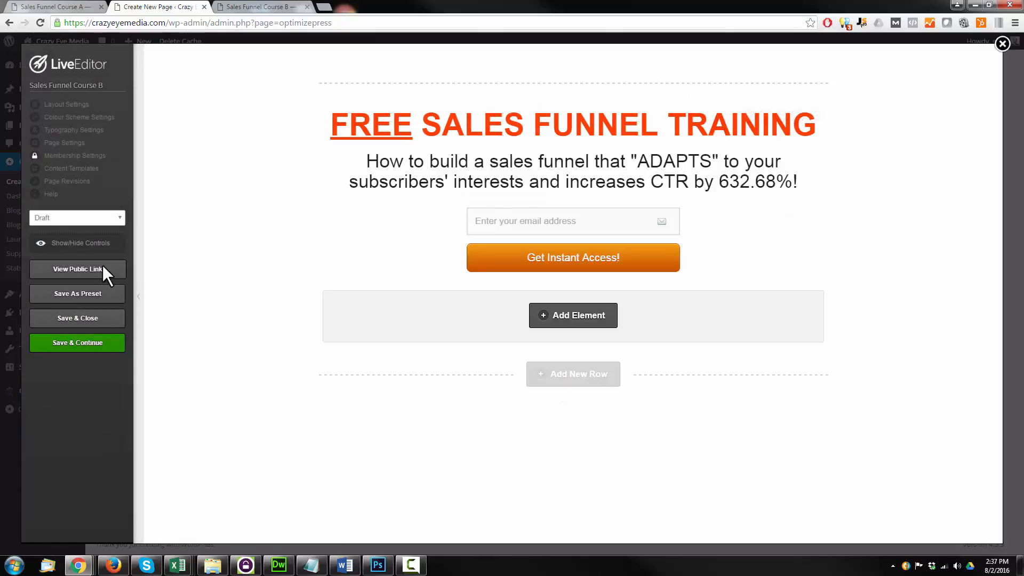
click(76, 342)
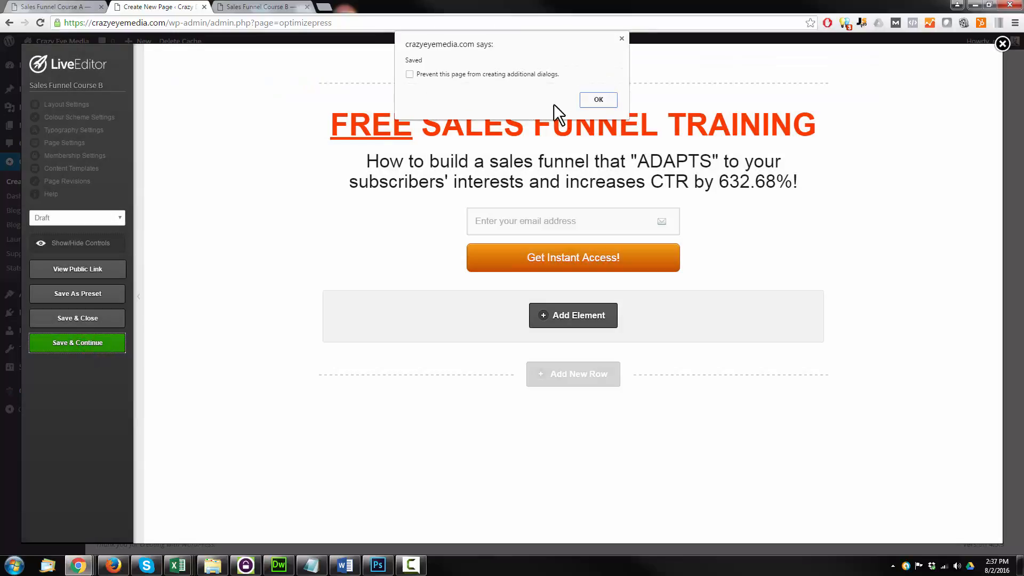
click(597, 99)
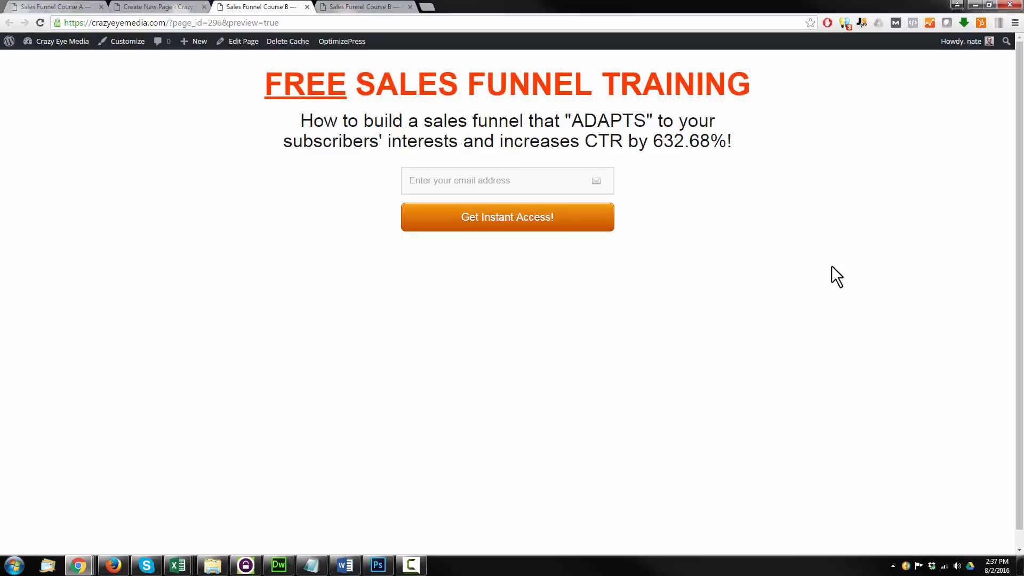
mouse_move(508, 177)
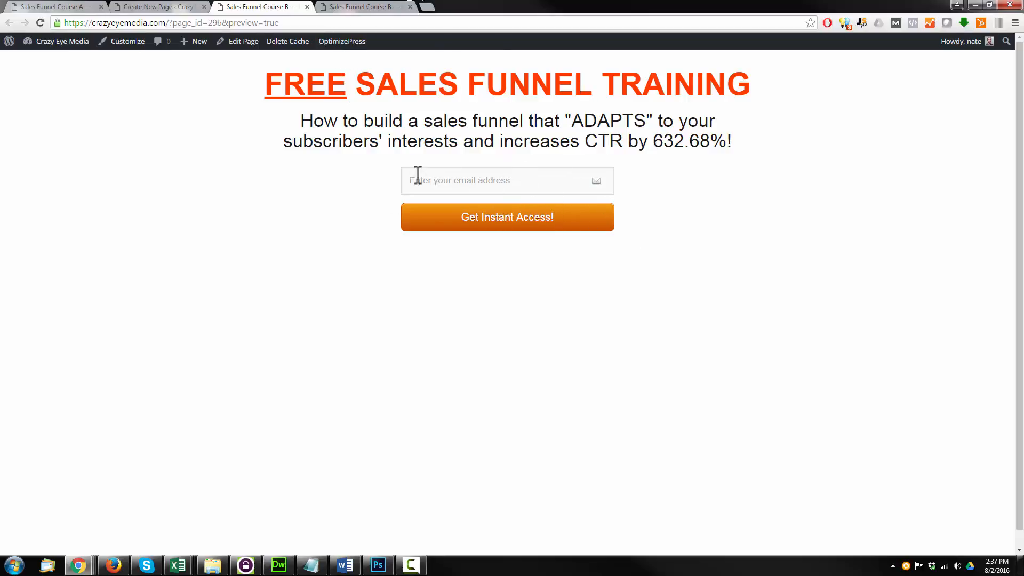
mouse_move(164, 19)
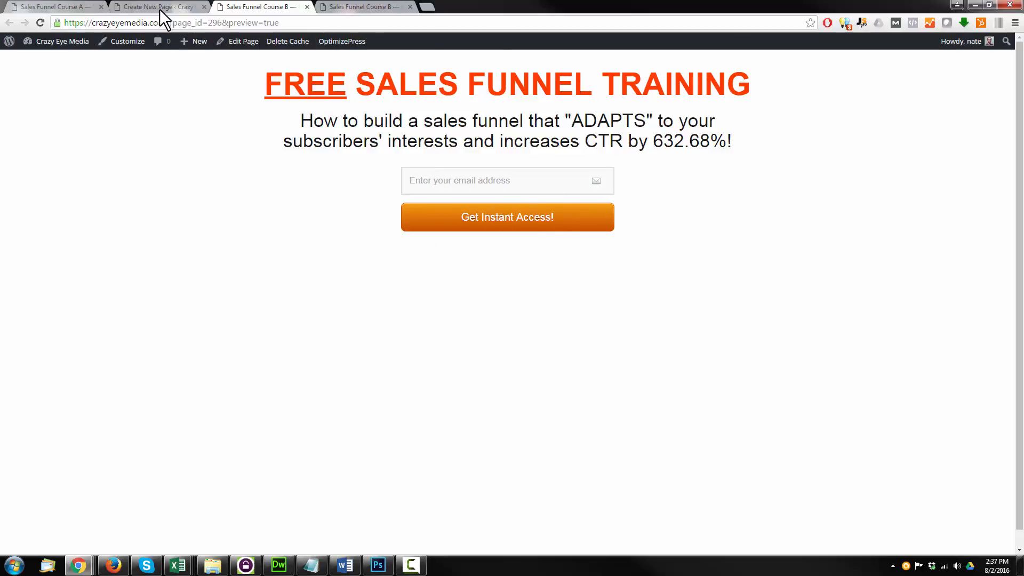
click(56, 7)
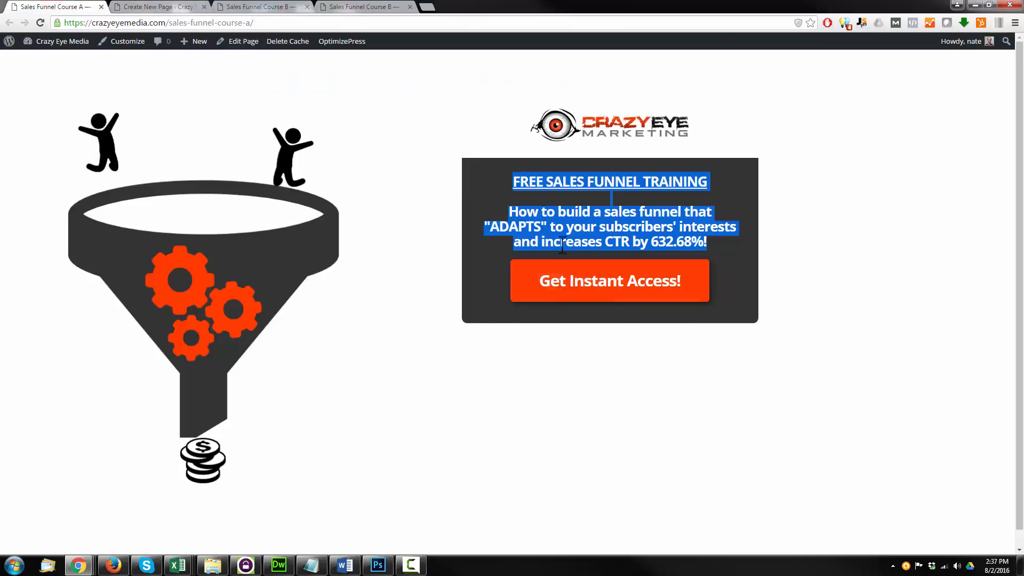
click(259, 7)
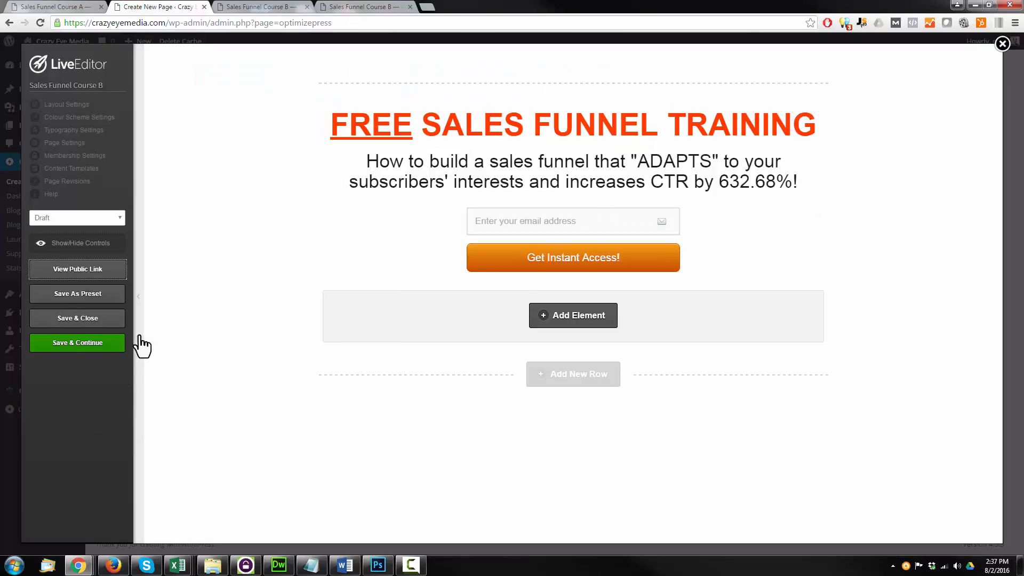
mouse_move(77, 269)
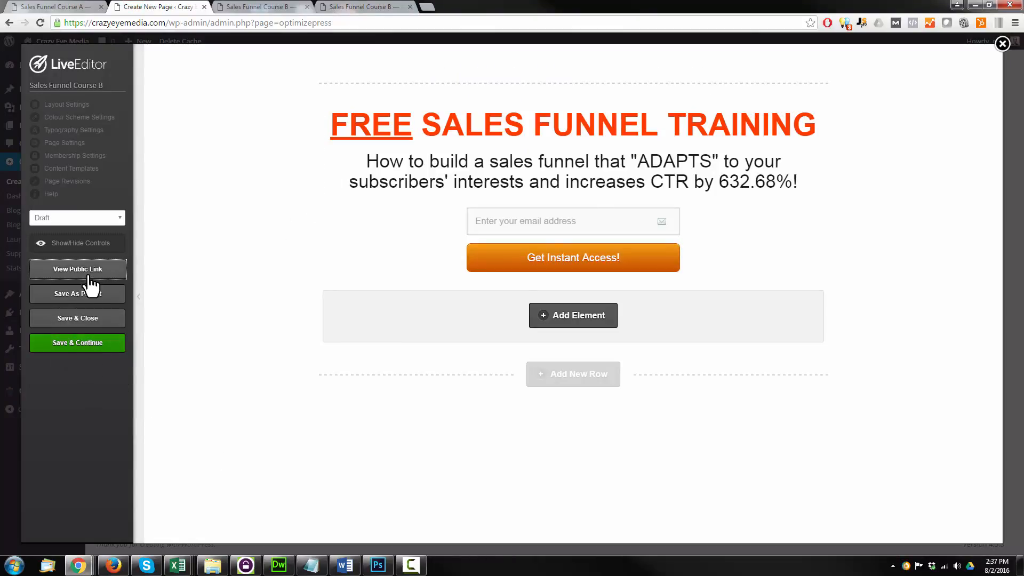
Hide the editing controls and set the Course B page status from Draft to Publish
click(76, 269)
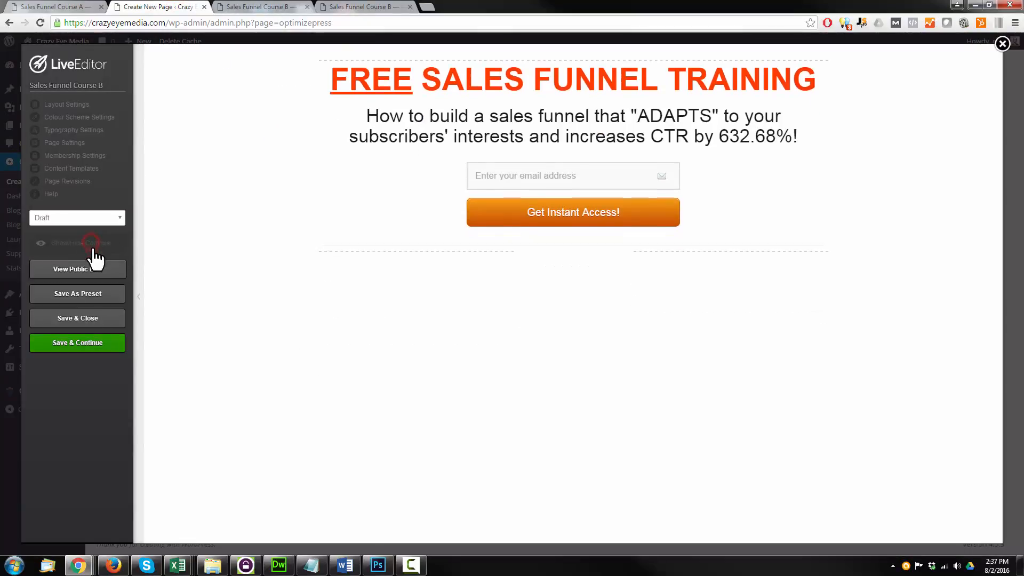
mouse_move(533, 506)
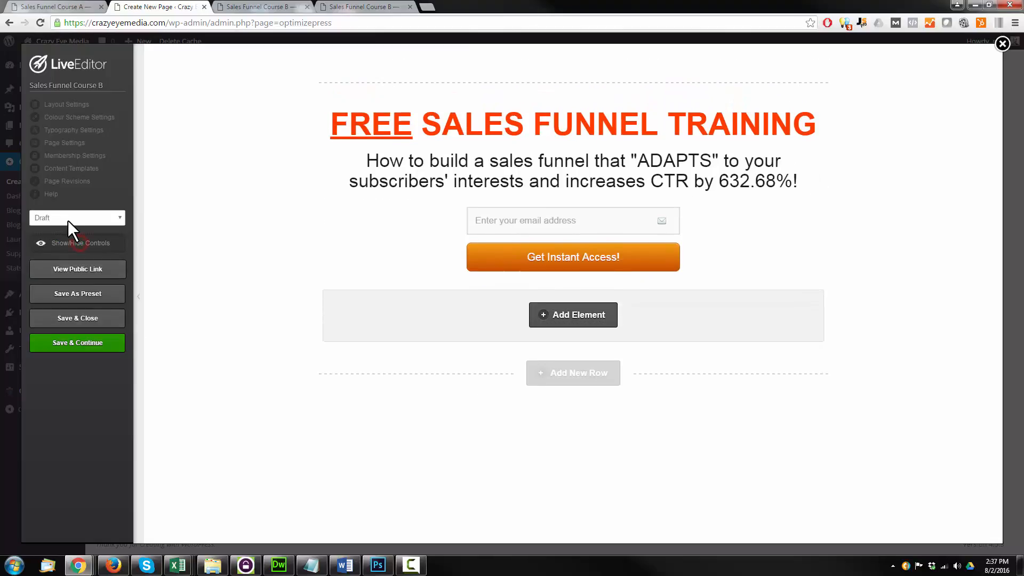
mouse_move(96, 260)
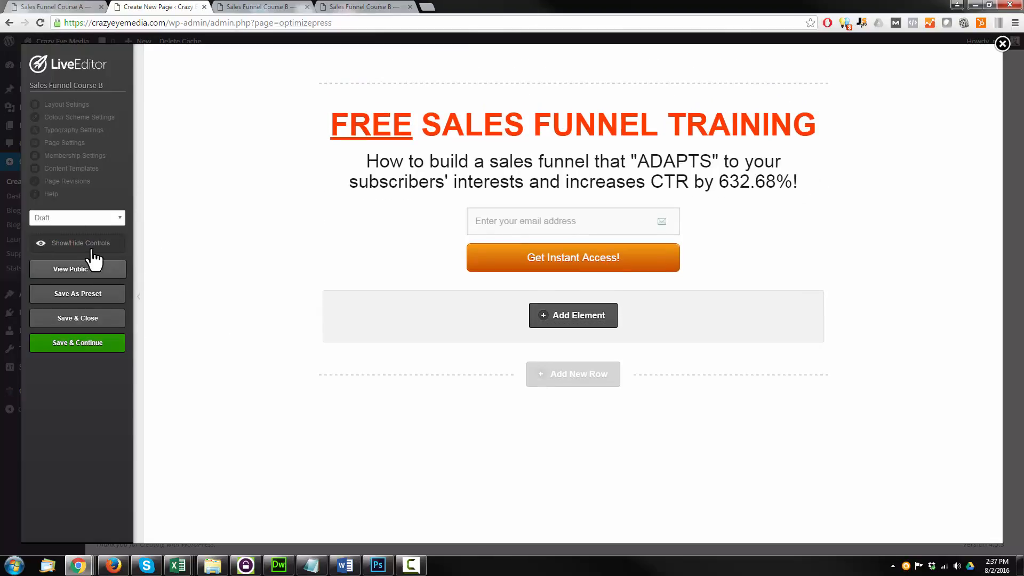
click(77, 218)
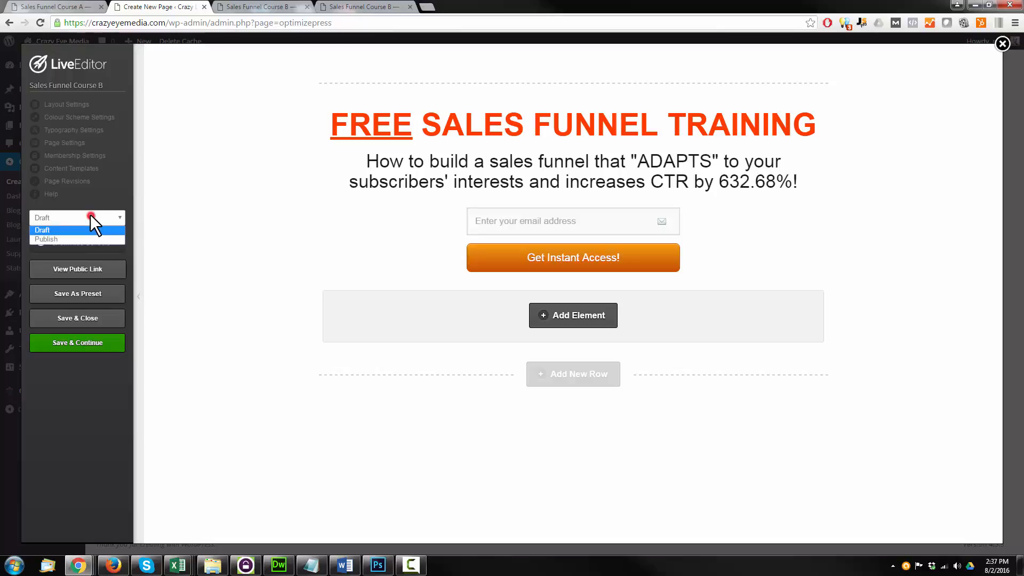
click(45, 239)
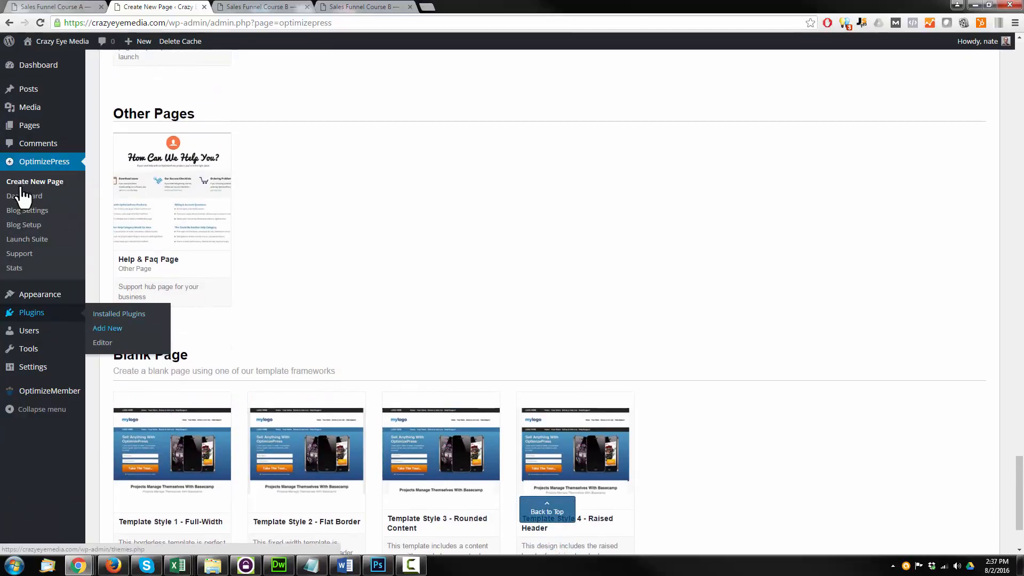
View the live Sales Funnel Course B page from All Pages, then return to Course A
click(29, 125)
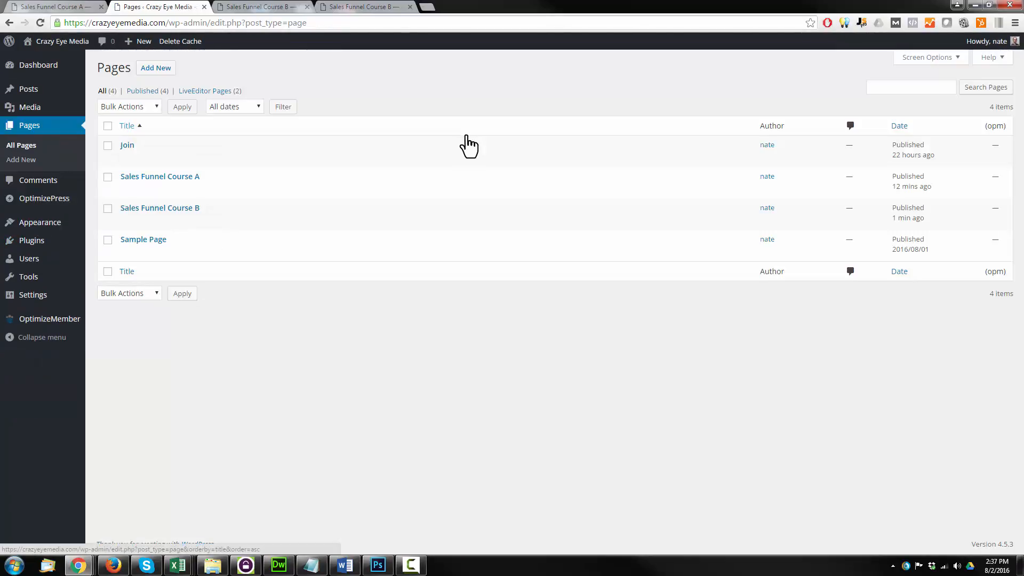
mouse_move(212, 220)
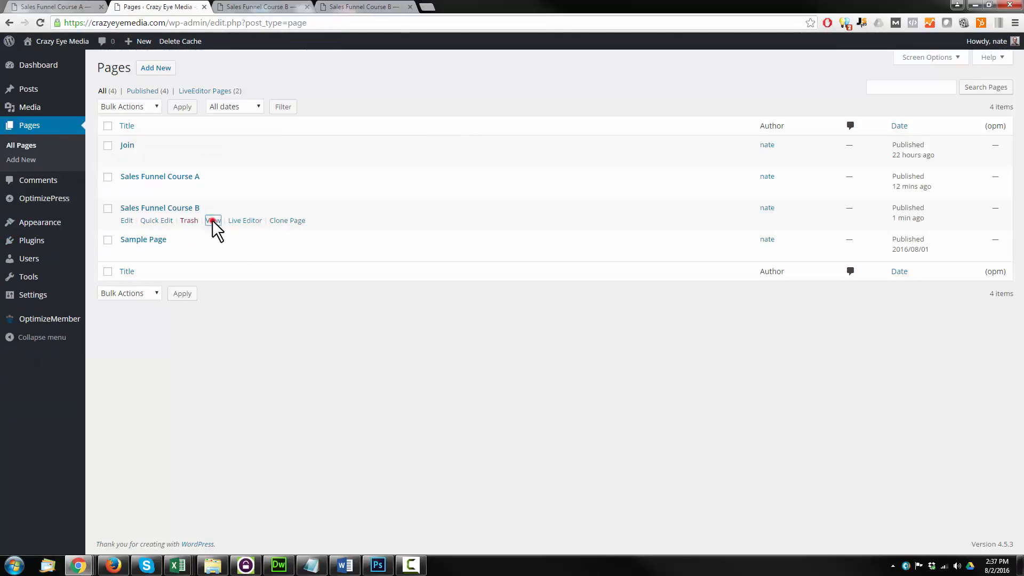
click(212, 220)
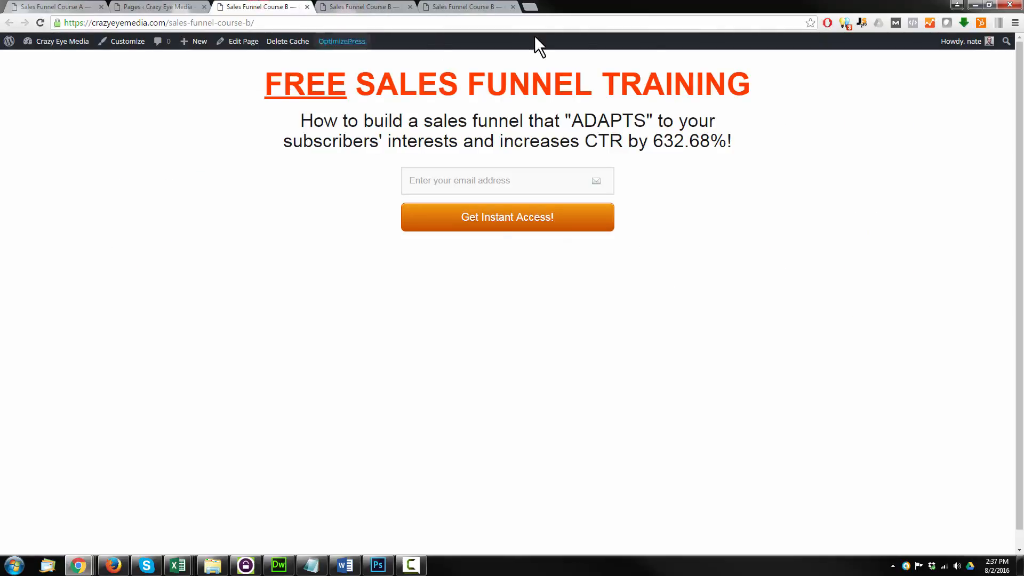
click(55, 6)
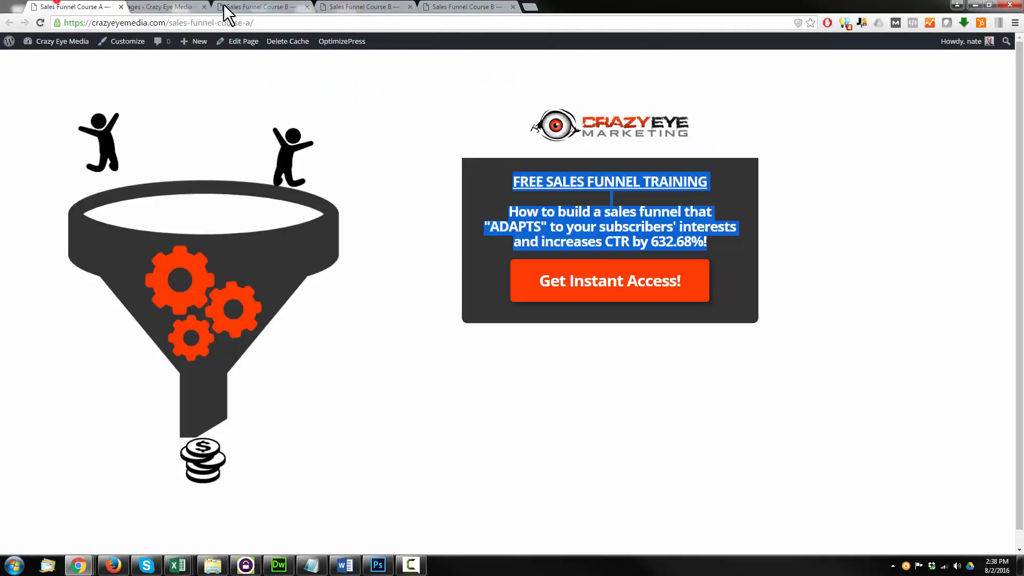